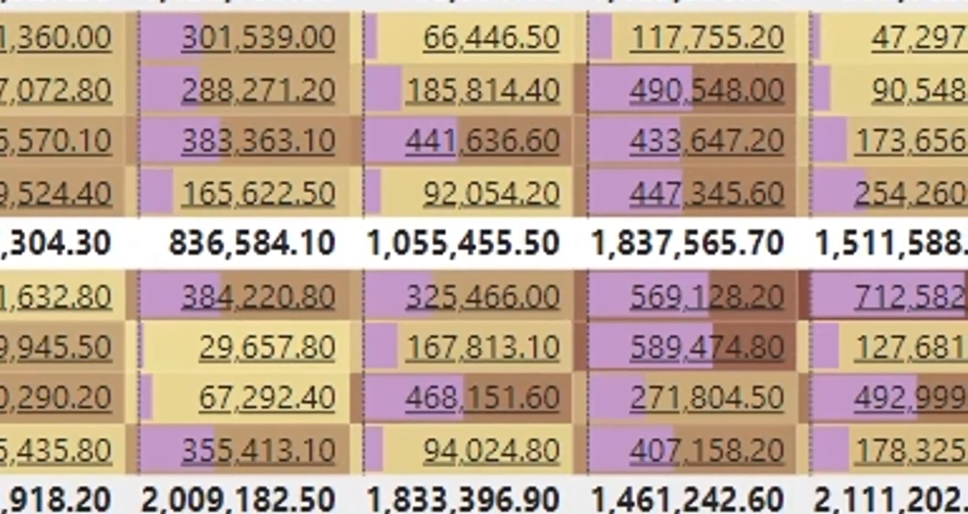
Step: Import the Sales sheet from the dtc.xlsx Excel workbook through Get data
{"action": "scroll", "scroll_direction": "down", "scroll_amount": 3}
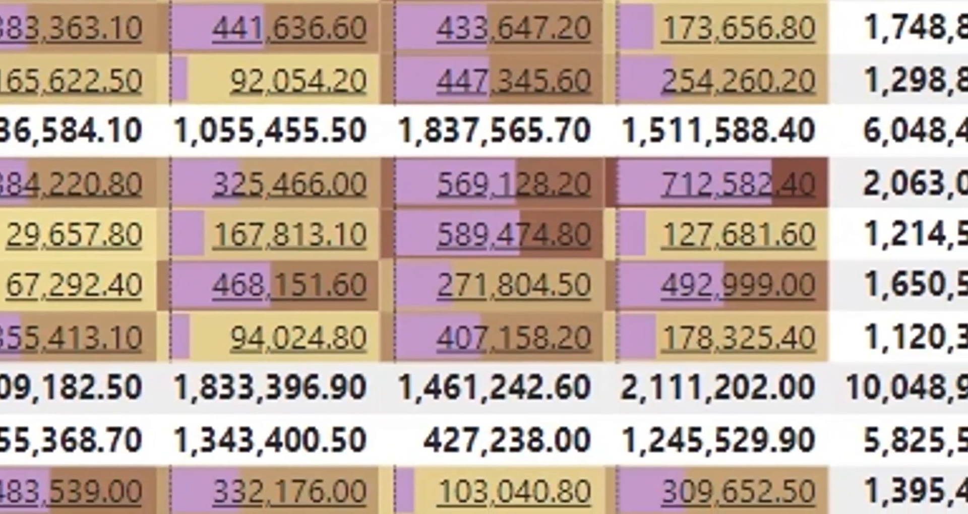
{"action": "scroll", "scroll_direction": "down", "scroll_amount": 3}
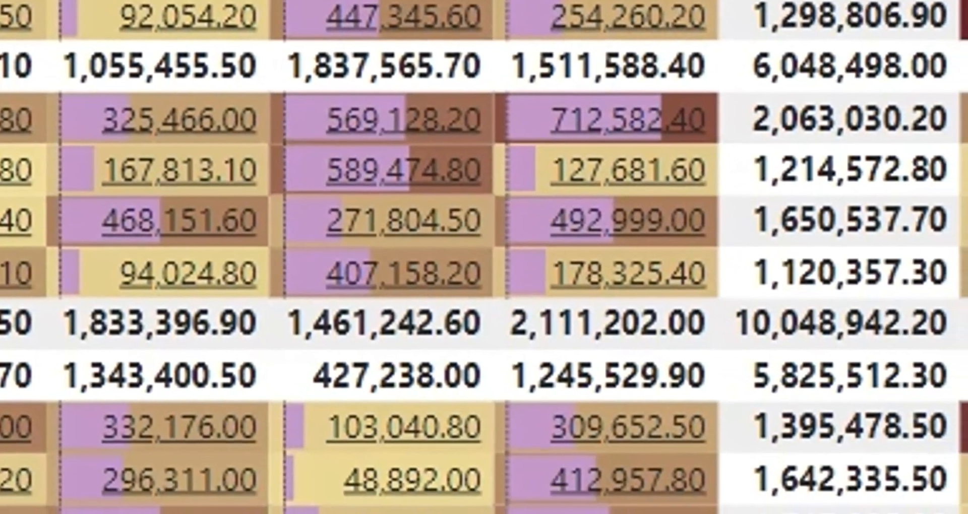
{"action": "scroll", "scroll_direction": "down", "scroll_amount": 3}
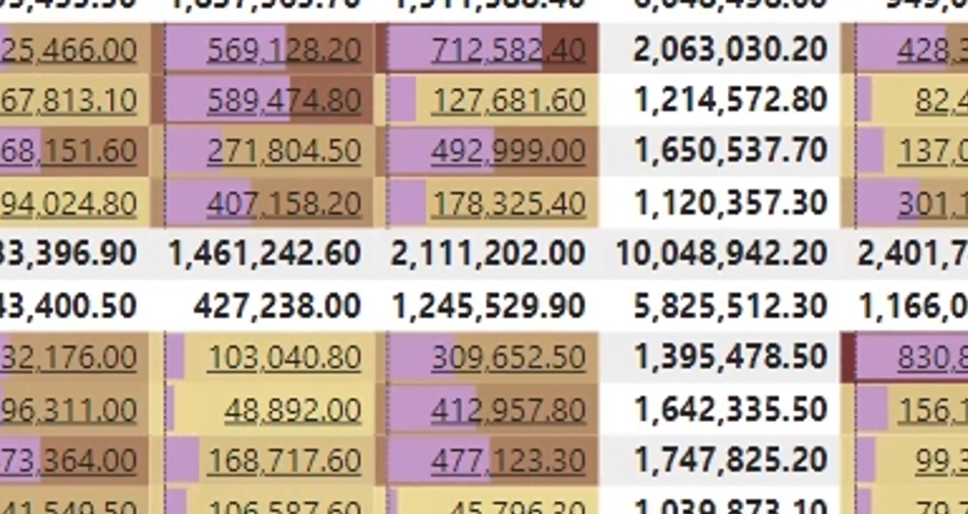
{"action": "scroll", "scroll_direction": "down", "scroll_amount": 3}
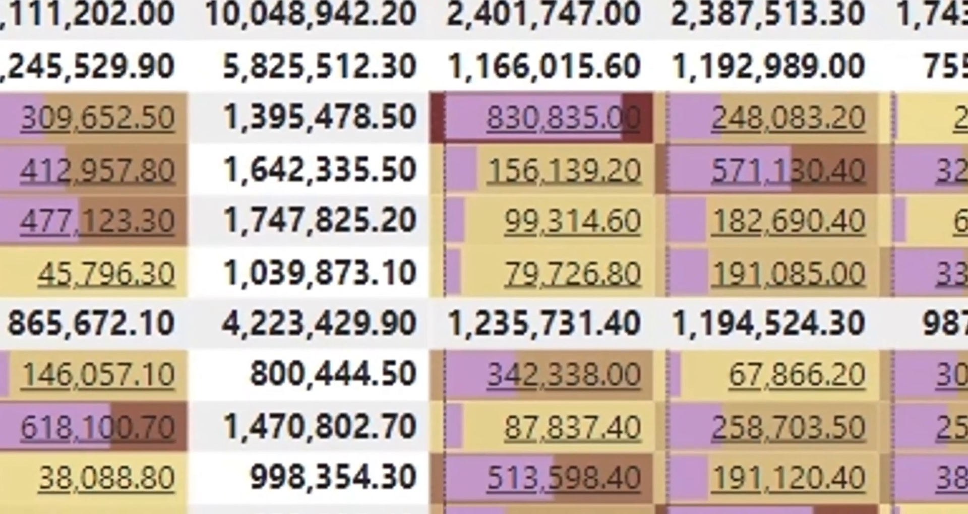
{"action": "scroll", "scroll_direction": "down", "scroll_amount": 3}
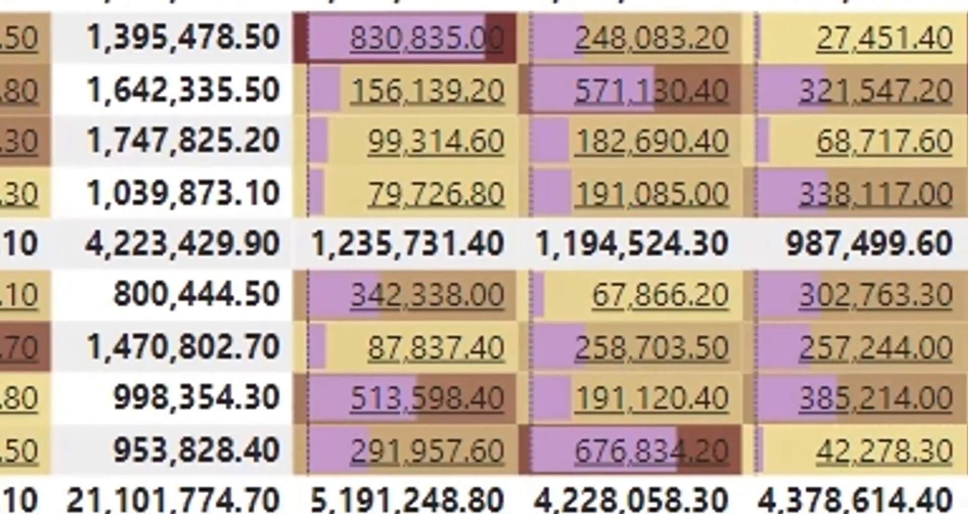
{"action": "scroll", "scroll_direction": "down", "scroll_amount": 3}
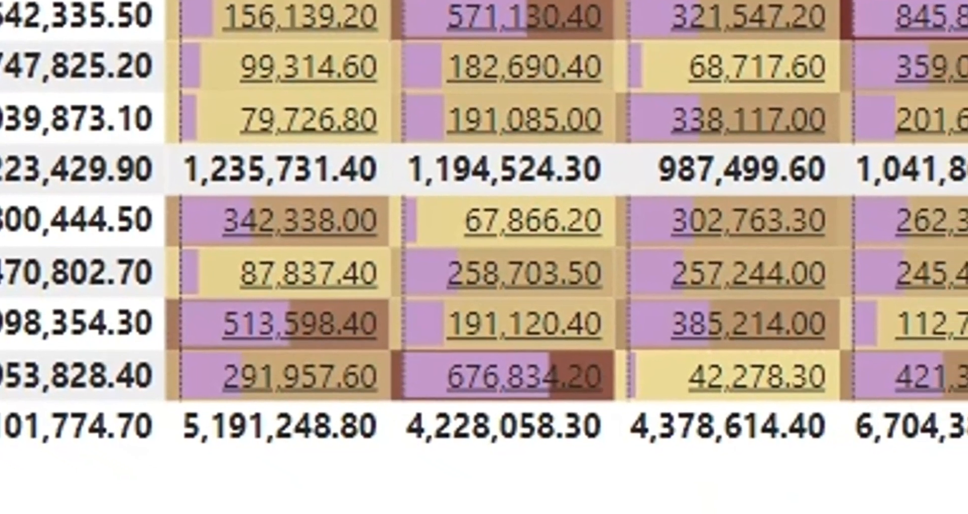
{"action": "scroll", "scroll_direction": "down", "scroll_amount": 3}
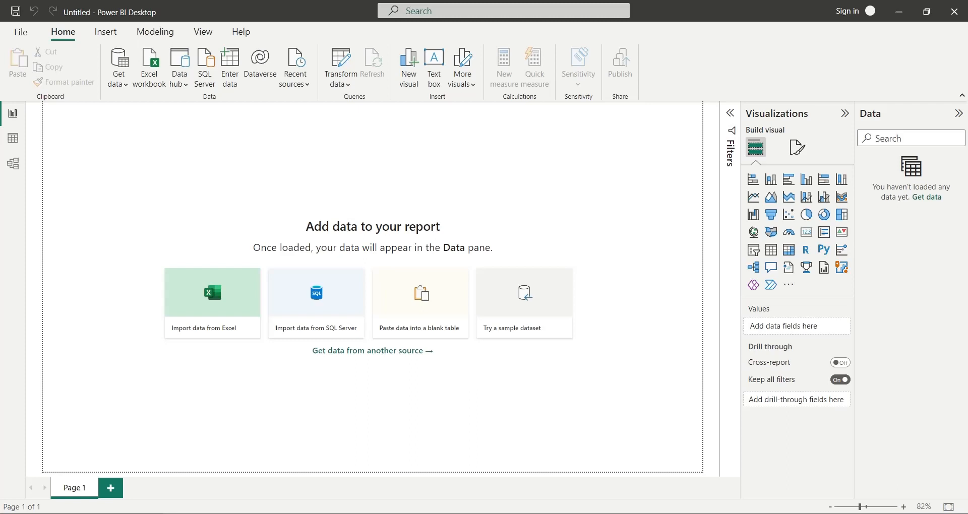
{"action": "mouse_move", "coordinate": [911, 218]}
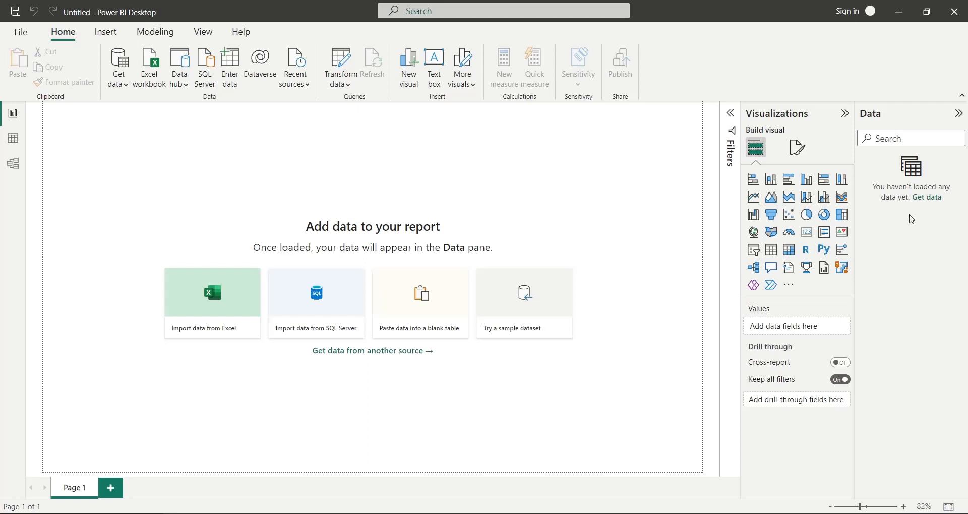
{"action": "mouse_move", "coordinate": [926, 200]}
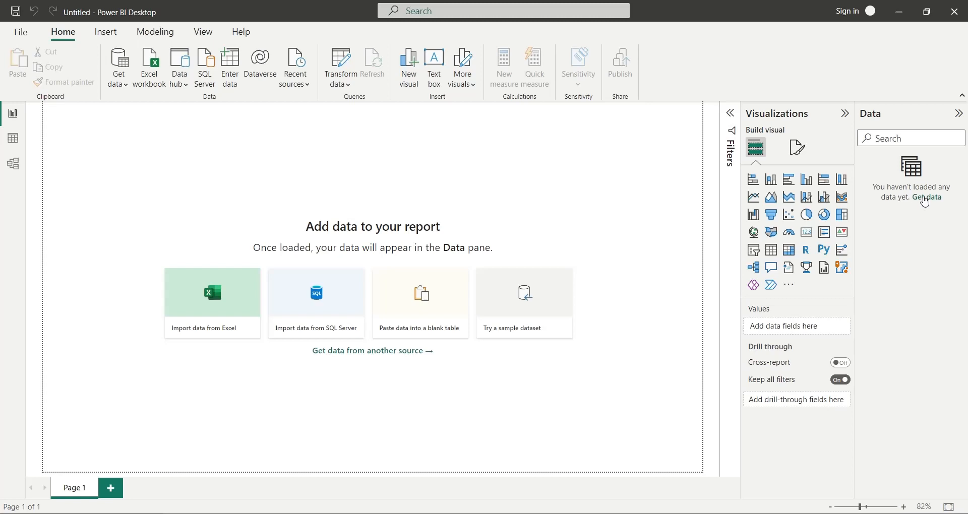
{"action": "left_click", "coordinate": [927, 197]}
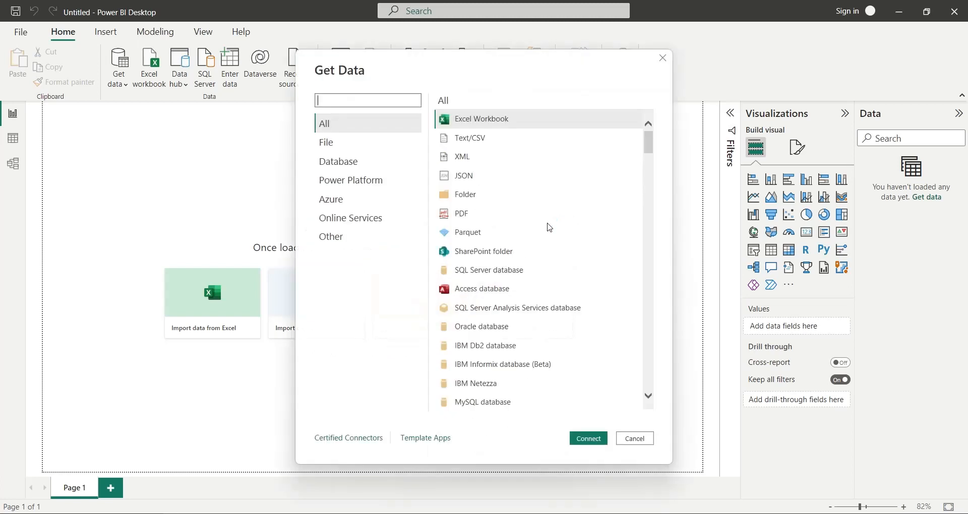
{"action": "mouse_move", "coordinate": [457, 119]}
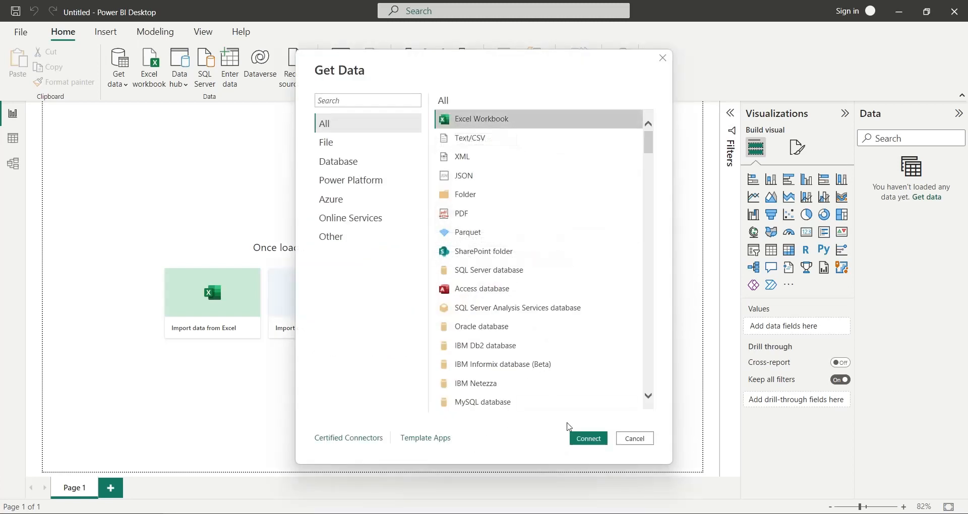
{"action": "left_click", "coordinate": [587, 438]}
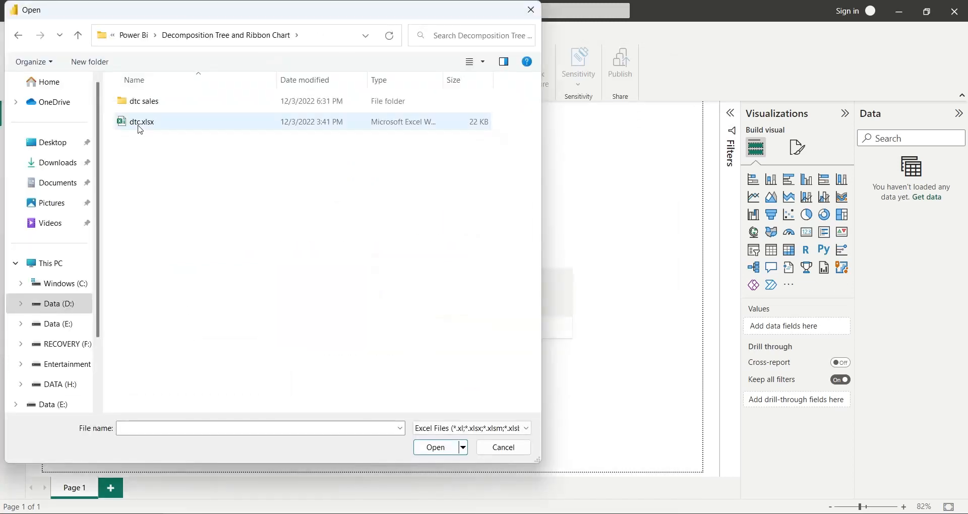
{"action": "left_click", "coordinate": [143, 122]}
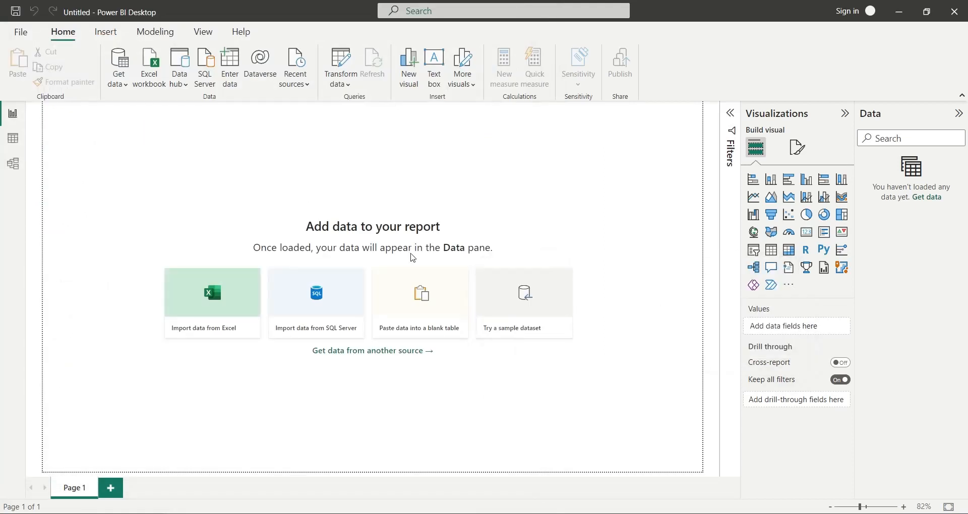
{"action": "left_click", "coordinate": [211, 303]}
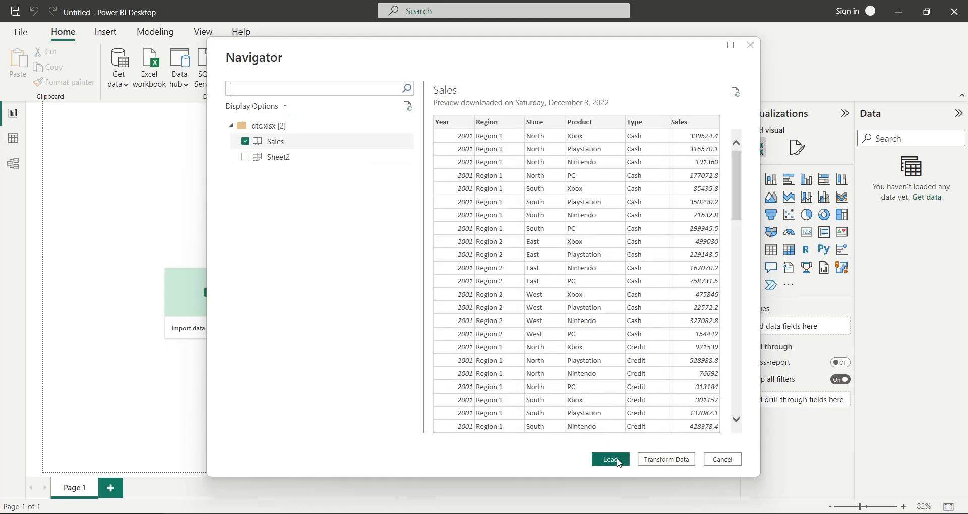
{"action": "left_click", "coordinate": [610, 459]}
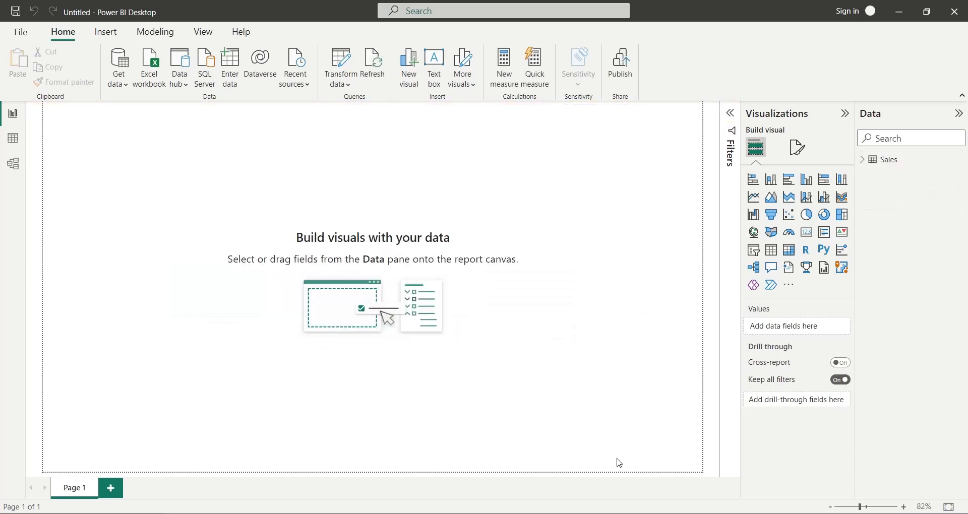
Step: Insert a matrix with Region, Store, Product rows, Type and Year columns, and Sales values
{"action": "left_click", "coordinate": [869, 160]}
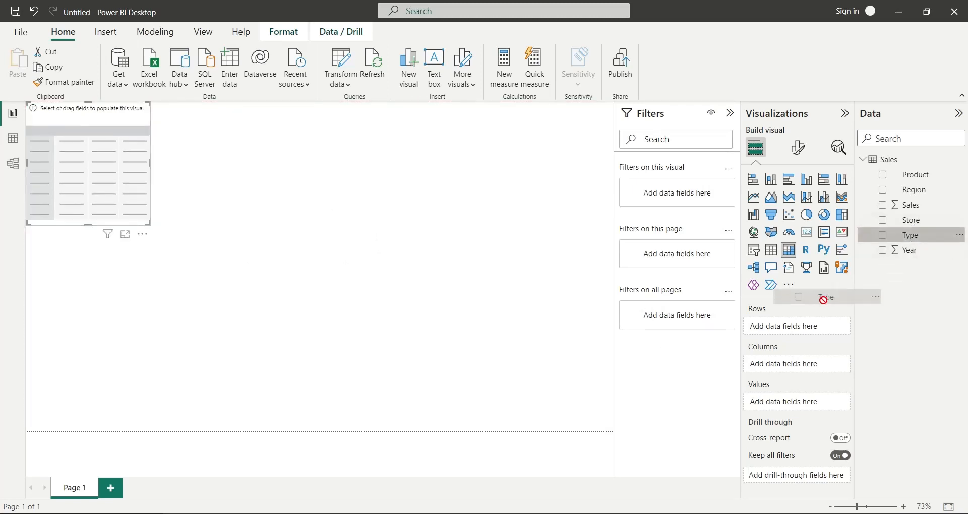
{"action": "left_click", "coordinate": [884, 235]}
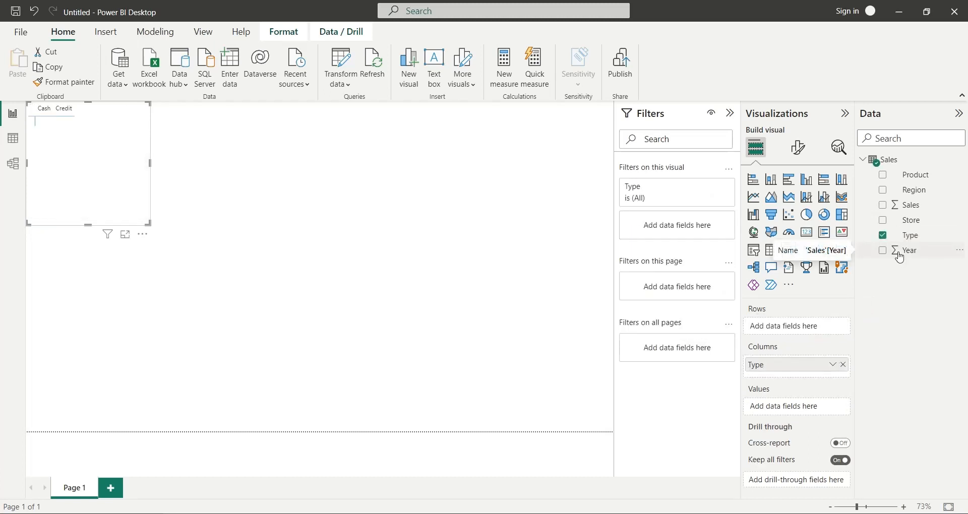
{"action": "left_click", "coordinate": [883, 250]}
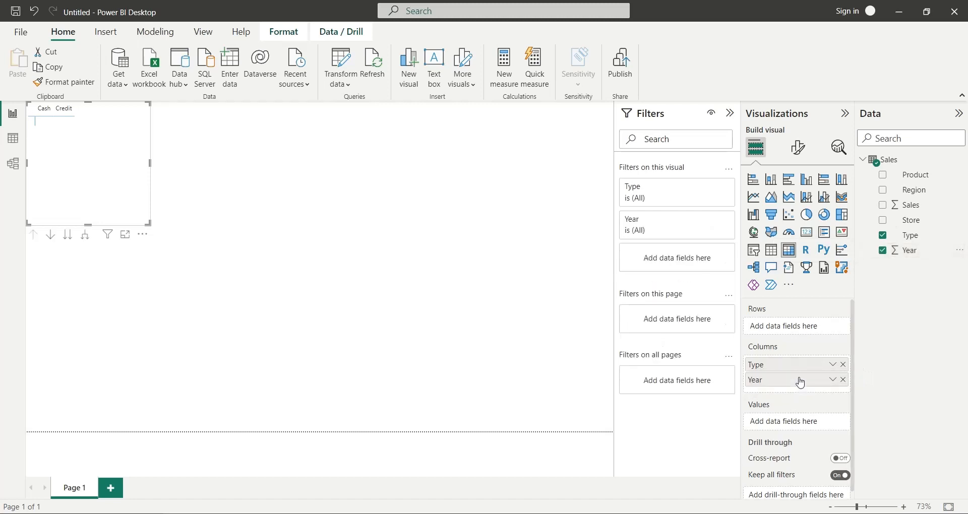
{"action": "mouse_move", "coordinate": [919, 206]}
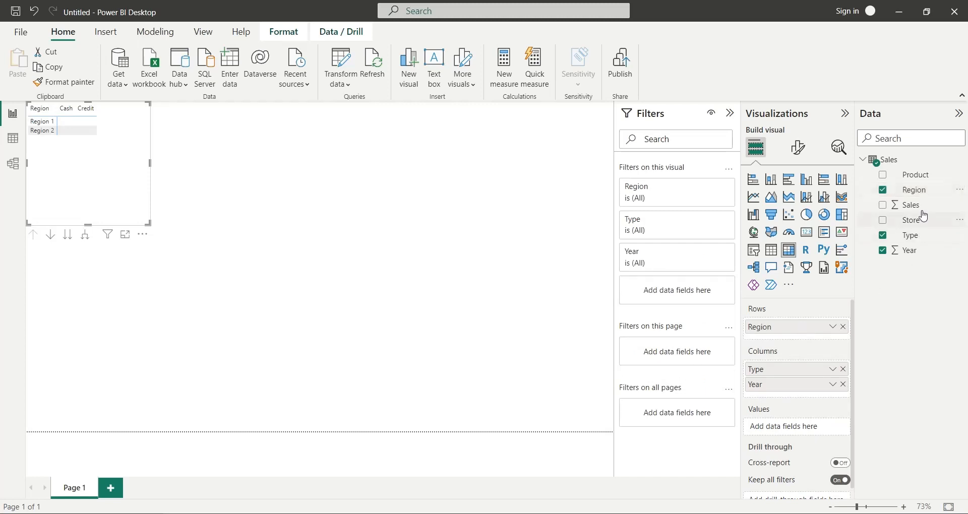
{"action": "mouse_move", "coordinate": [920, 223]}
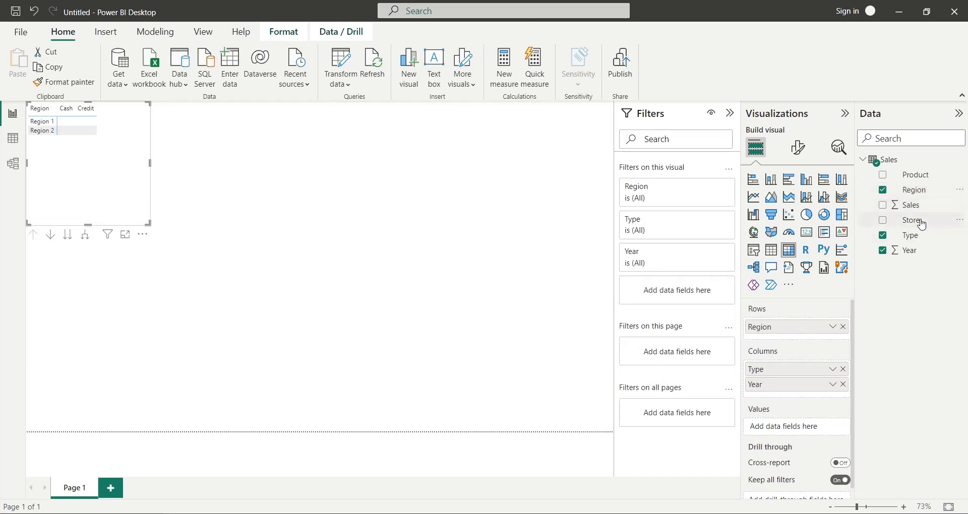
{"action": "left_click_drag", "start_coordinate": [916, 220], "coordinate": [806, 346]}
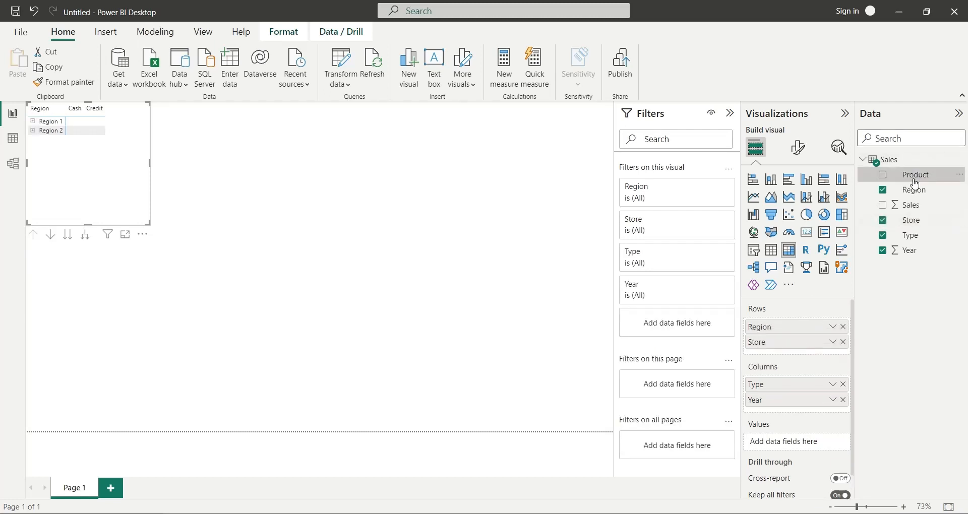
{"action": "left_click", "coordinate": [883, 175]}
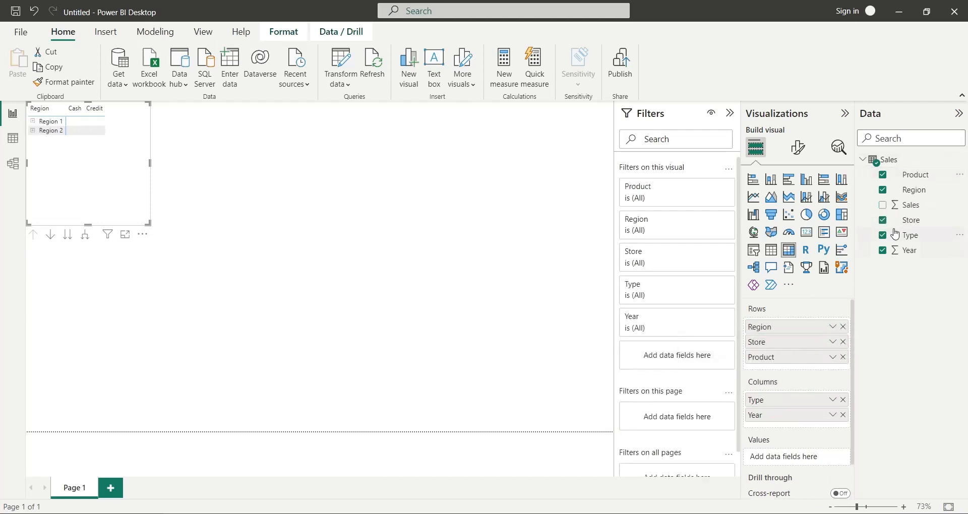
{"action": "left_click", "coordinate": [884, 206]}
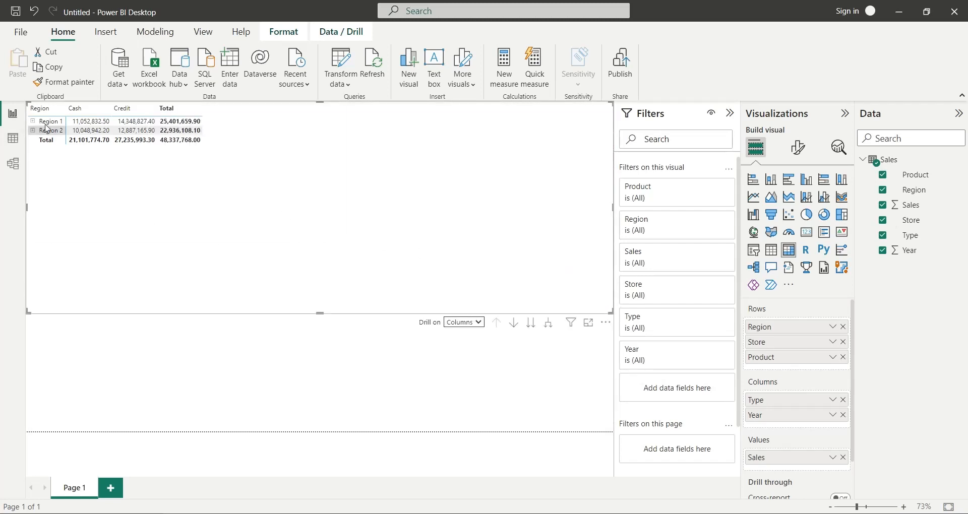
Step: Expand the matrix columns to the next level so years show under Cash and Credit
{"action": "right_click", "coordinate": [51, 130]}
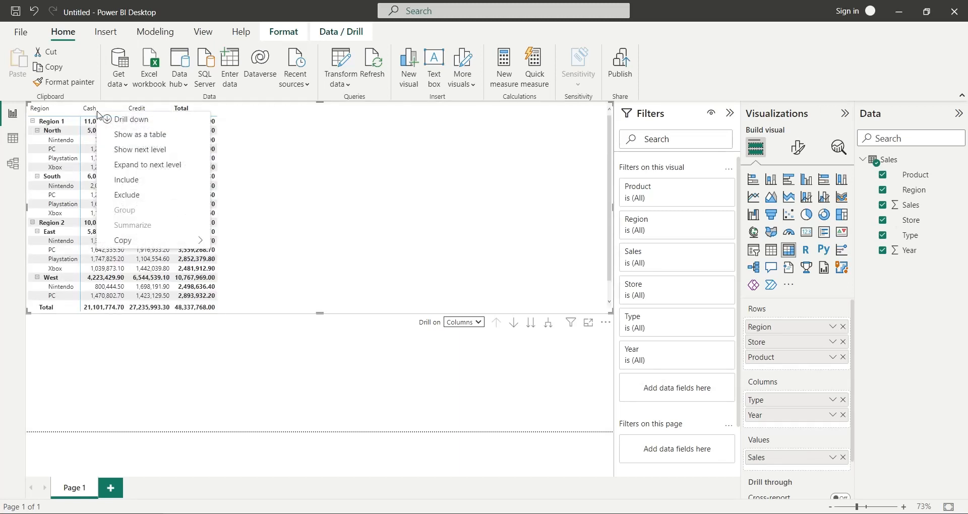
{"action": "mouse_move", "coordinate": [147, 164]}
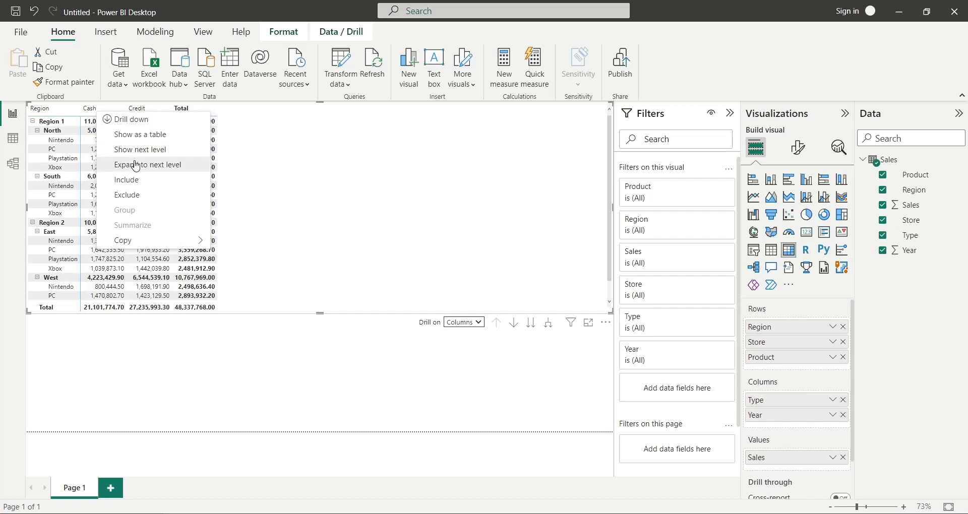
{"action": "left_click", "coordinate": [147, 165]}
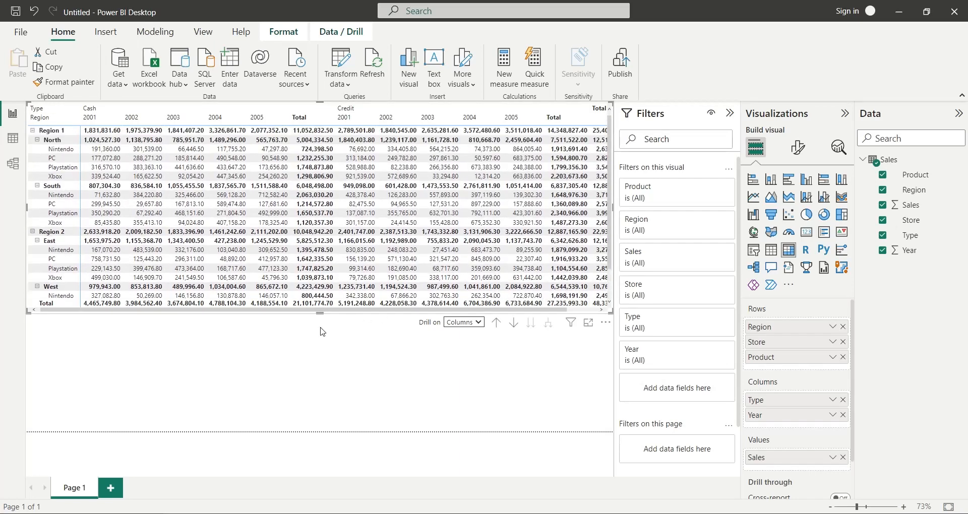
{"action": "scroll", "scroll_direction": "down", "scroll_amount": 3}
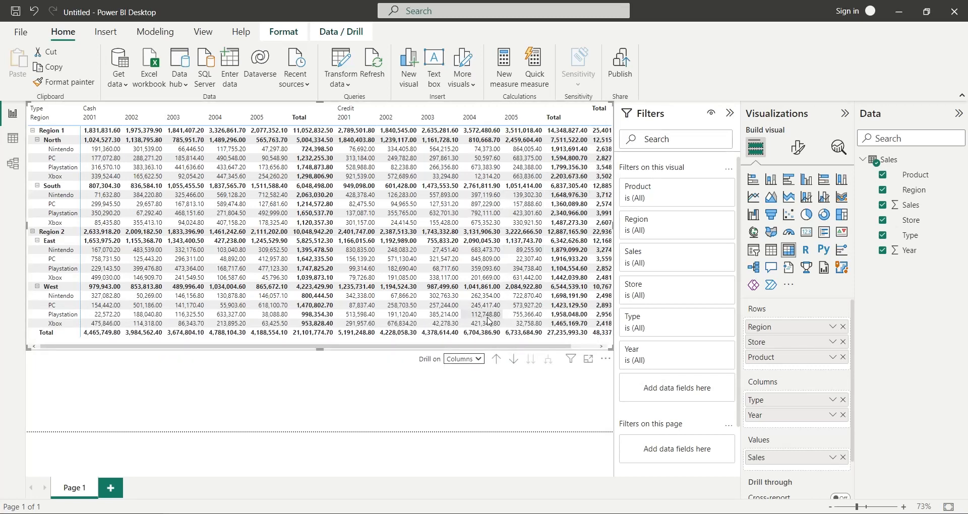
Step: Browse the matrix format settings and expand the column header options
{"action": "left_click", "coordinate": [798, 147]}
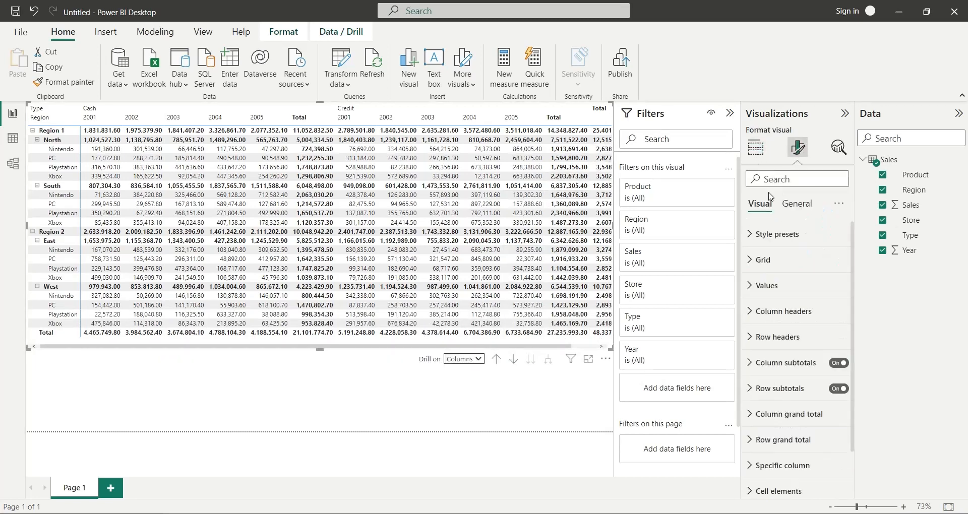
{"action": "left_click", "coordinate": [797, 203]}
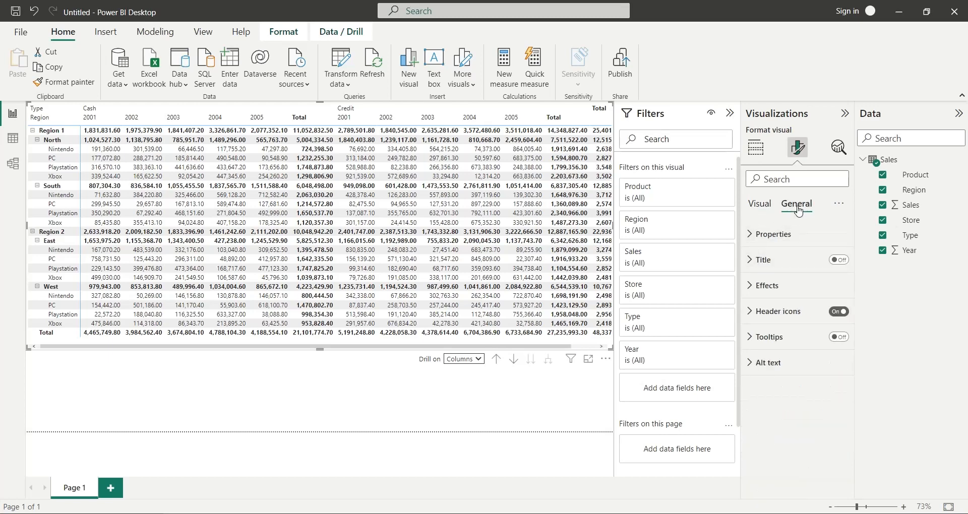
{"action": "left_click", "coordinate": [759, 203]}
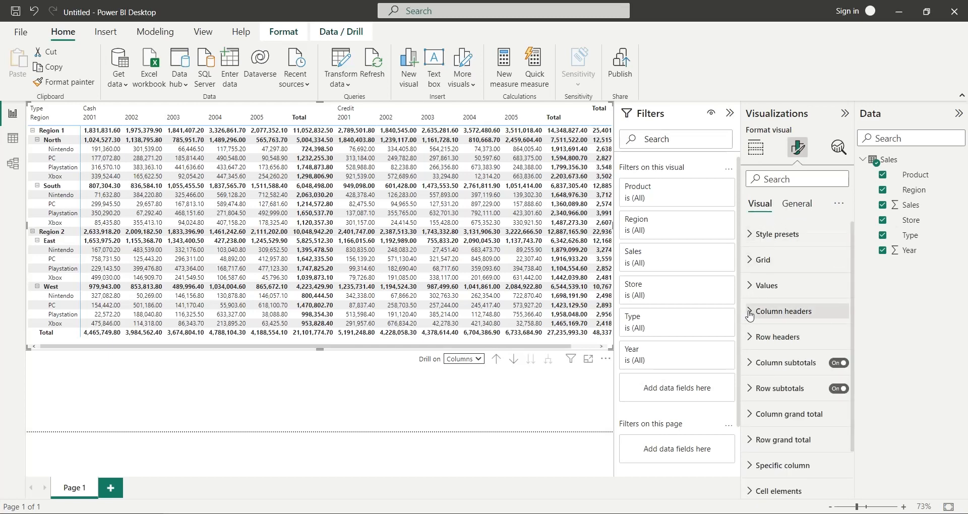
{"action": "left_click", "coordinate": [768, 286]}
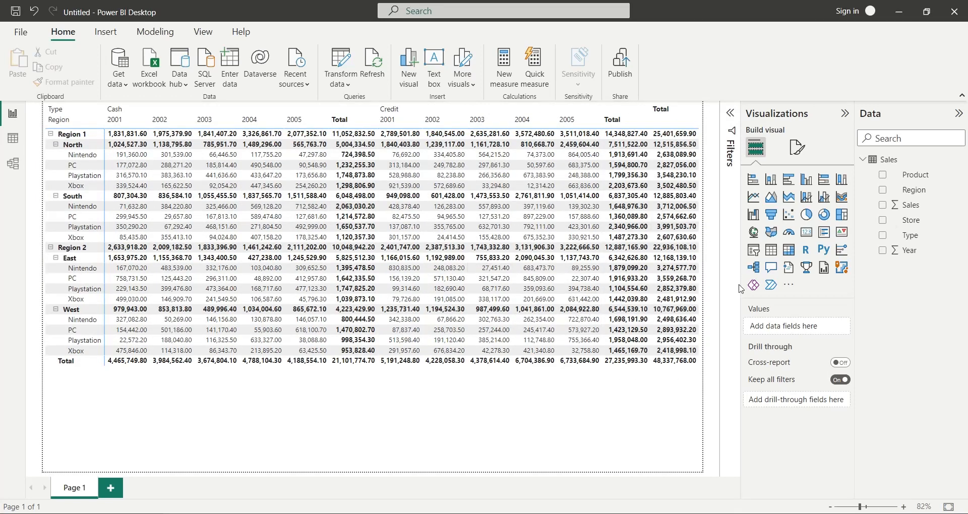
Step: Select the sales matrix and open the Sales value field's options menu
{"action": "left_click", "coordinate": [627, 217]}
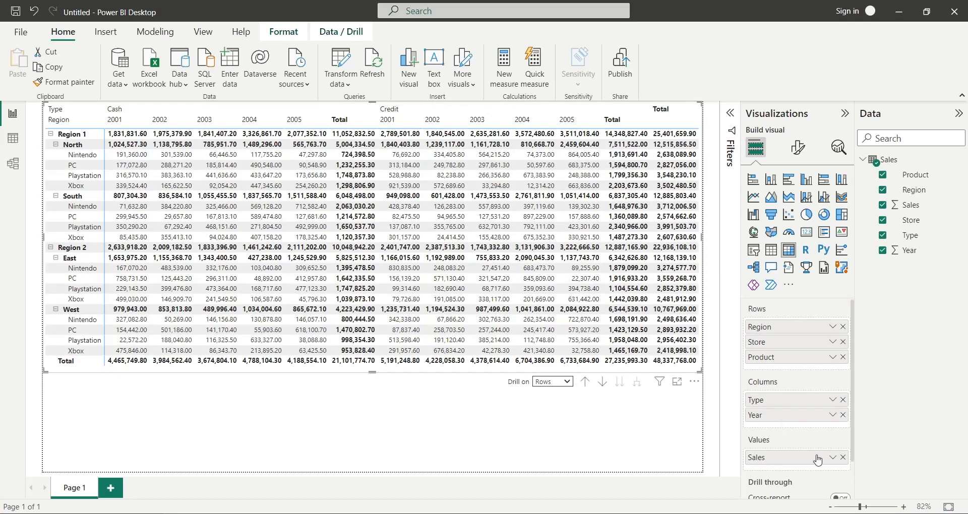
{"action": "left_click", "coordinate": [831, 458]}
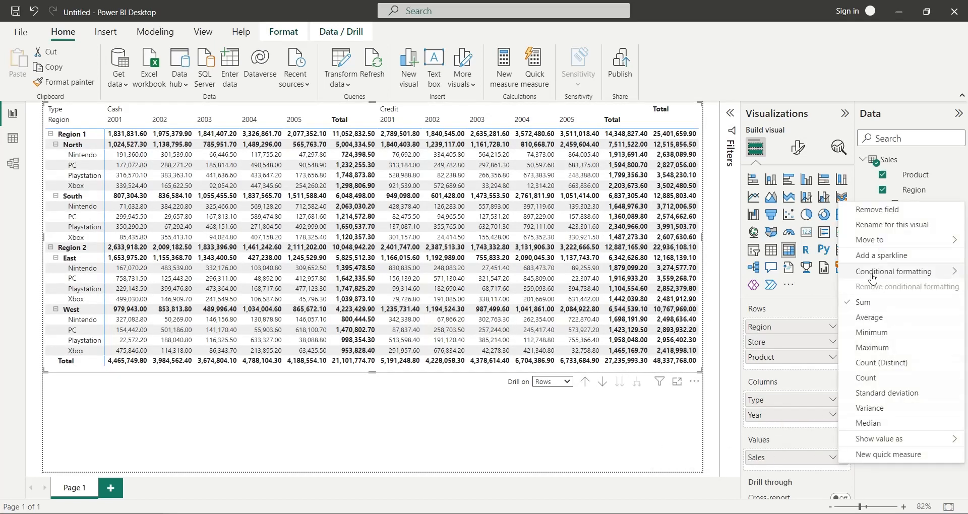
{"action": "mouse_move", "coordinate": [893, 272]}
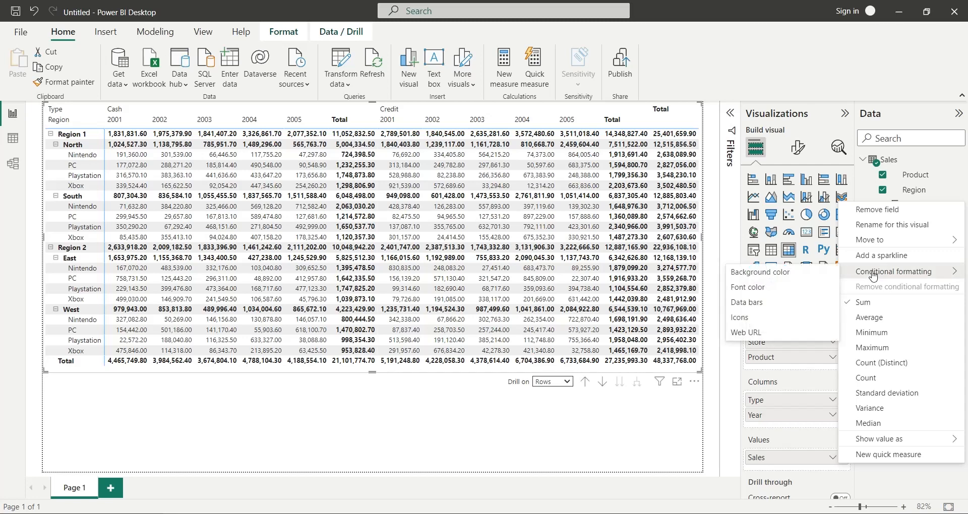
{"action": "mouse_move", "coordinate": [759, 272]}
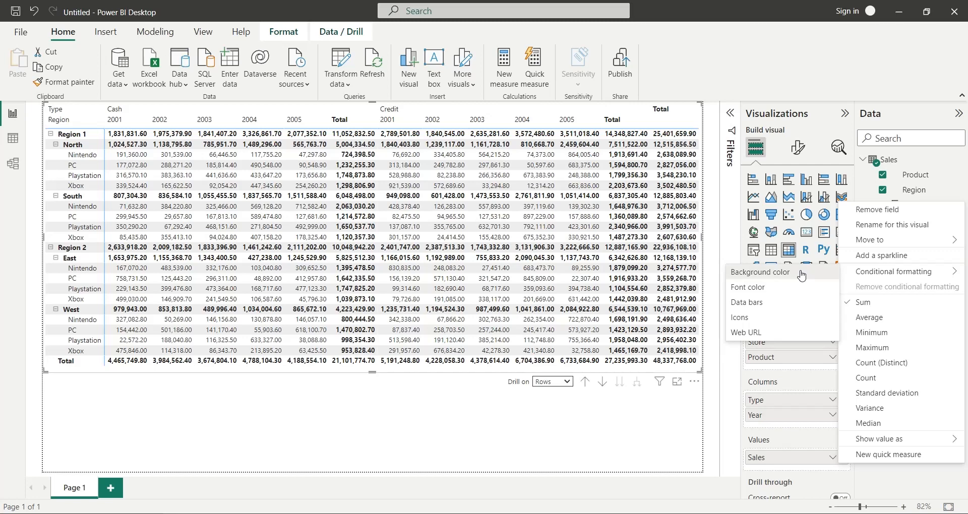
Step: Apply a values-only Sum of Sales background gradient, yellow for lowest and red for highest
{"action": "left_click", "coordinate": [760, 272]}
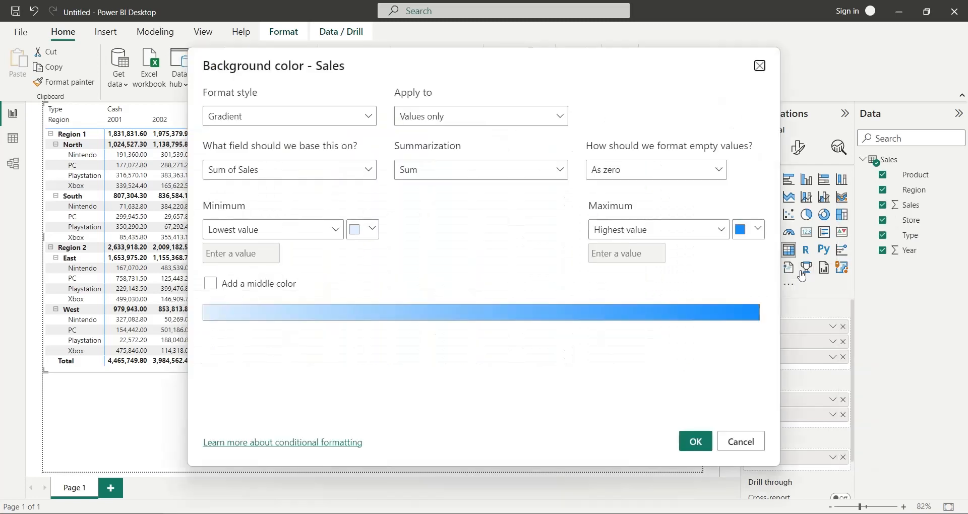
{"action": "left_click", "coordinate": [360, 229]}
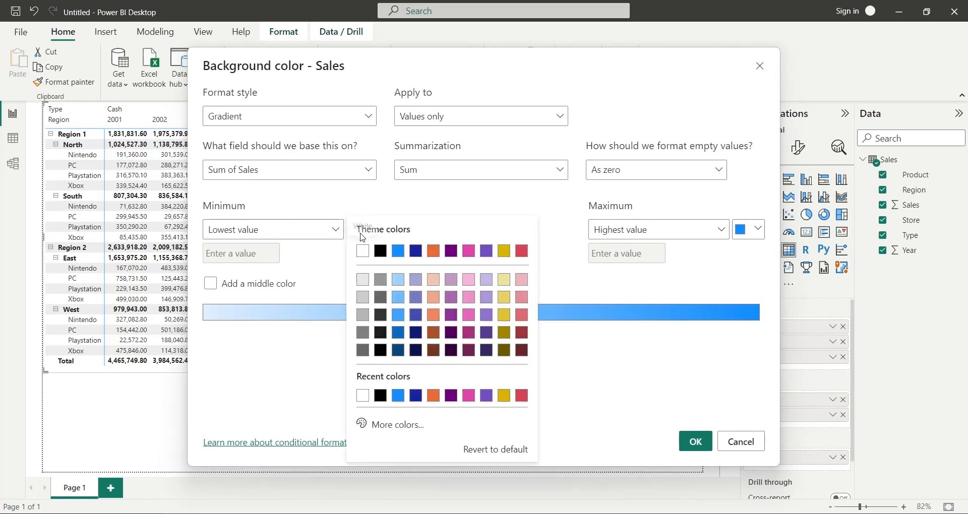
{"action": "left_click", "coordinate": [503, 250]}
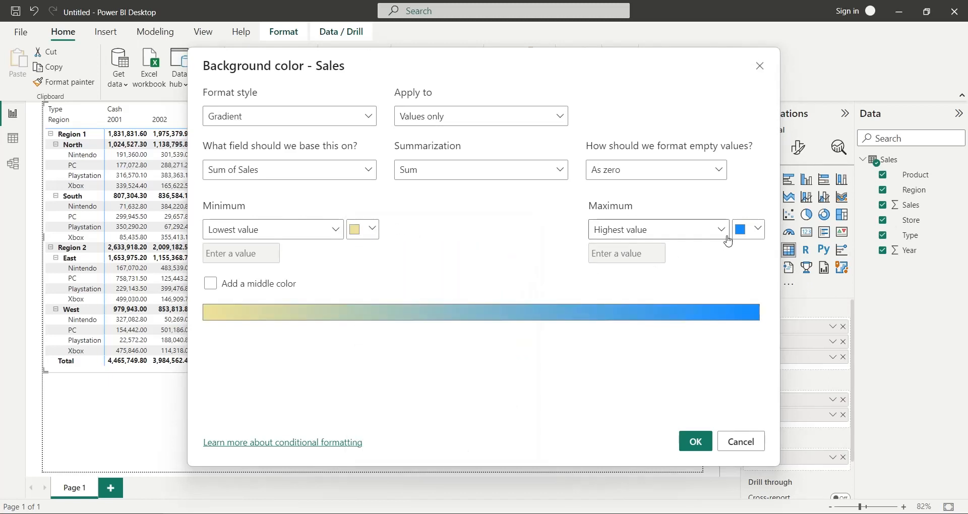
{"action": "left_click", "coordinate": [744, 229]}
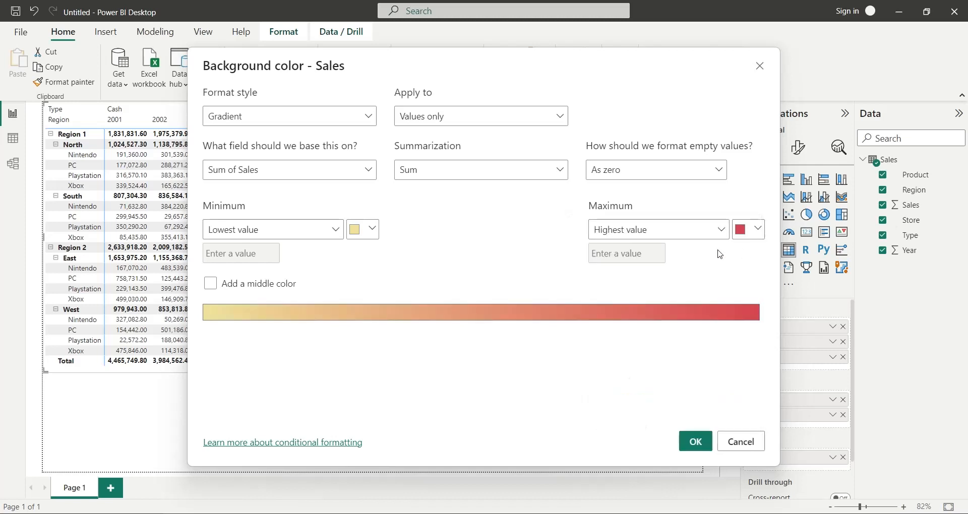
{"action": "left_click", "coordinate": [289, 116]}
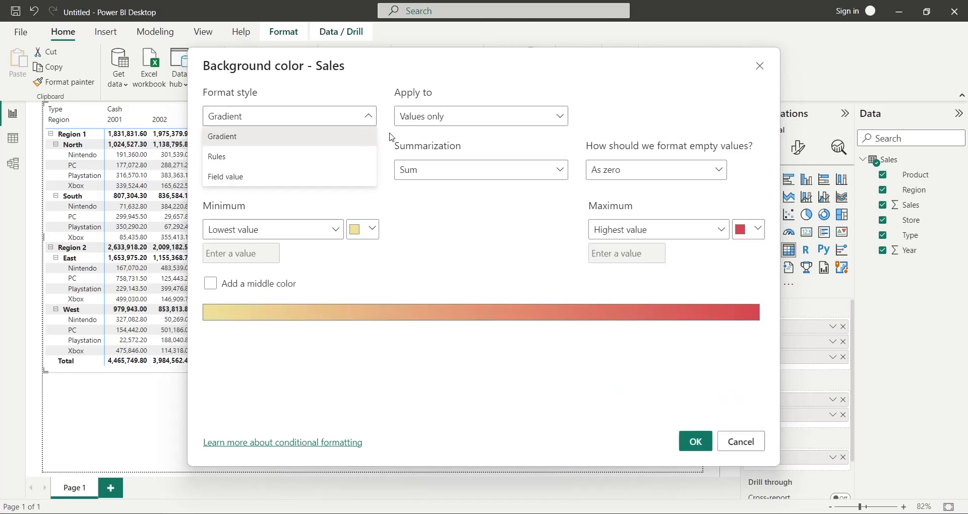
{"action": "mouse_move", "coordinate": [441, 202]}
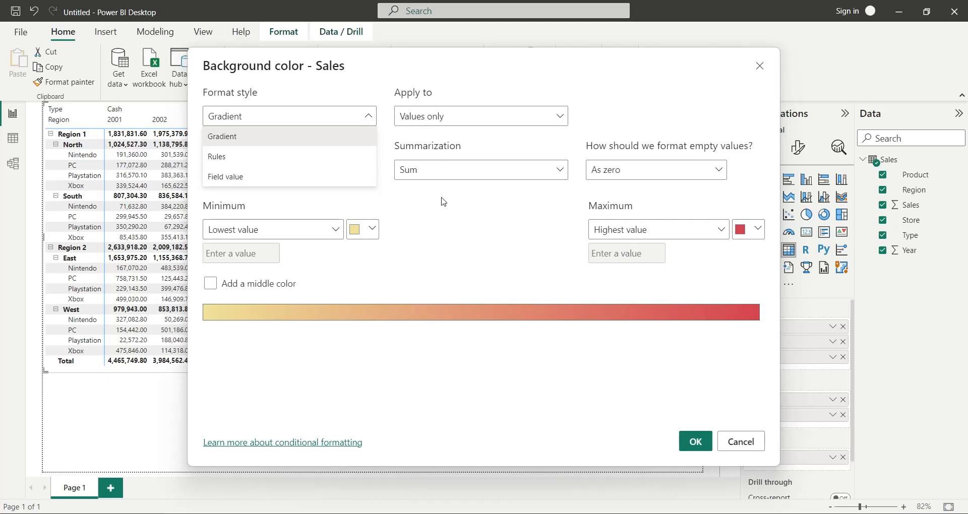
{"action": "left_click", "coordinate": [481, 116]}
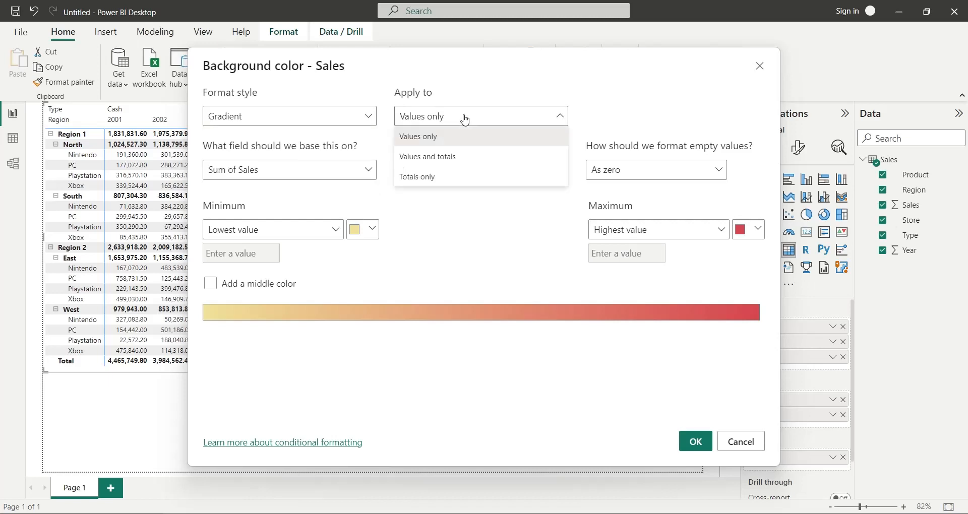
{"action": "left_click", "coordinate": [418, 137]}
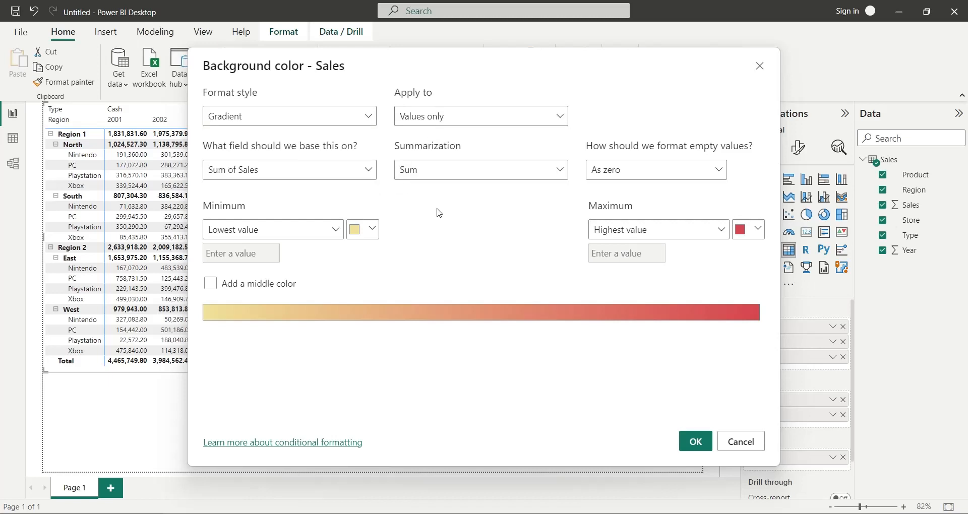
{"action": "left_click", "coordinate": [289, 170]}
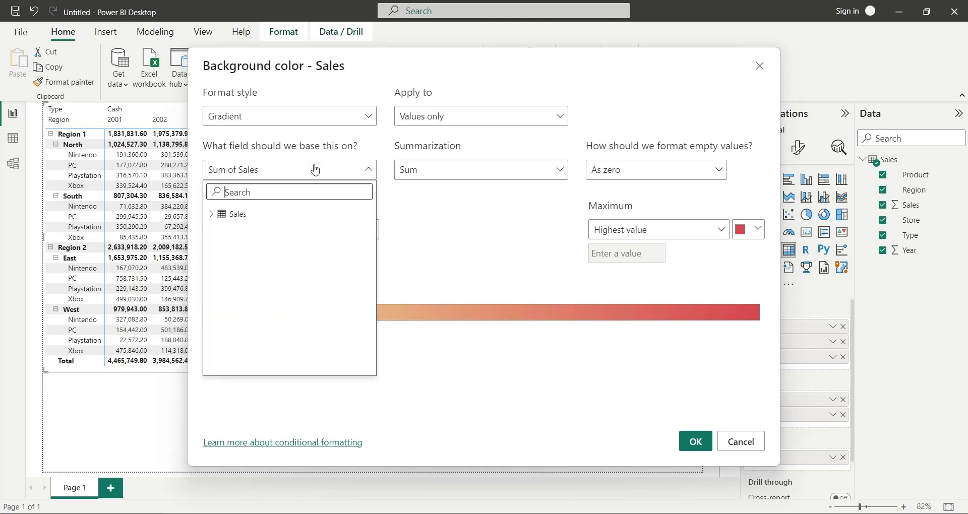
{"action": "left_click", "coordinate": [289, 170]}
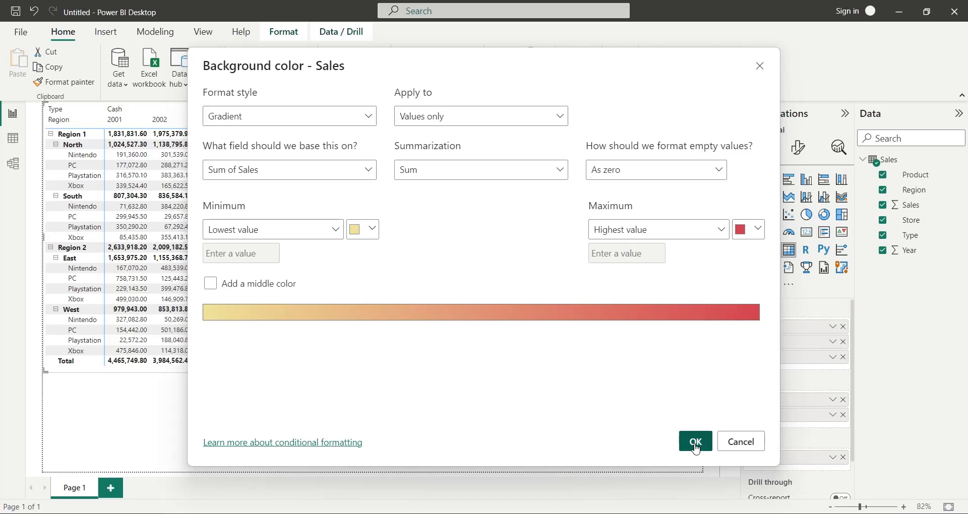
{"action": "left_click", "coordinate": [695, 442]}
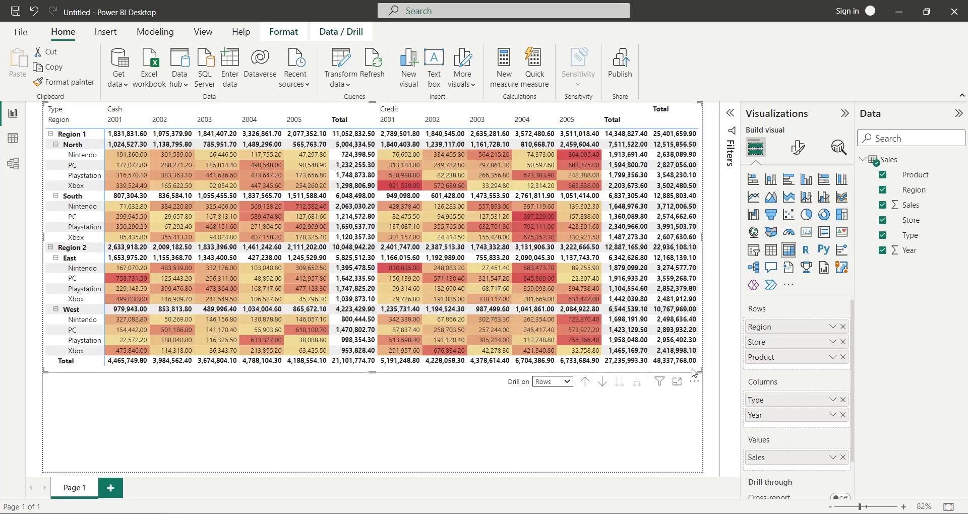
{"action": "mouse_move", "coordinate": [833, 460]}
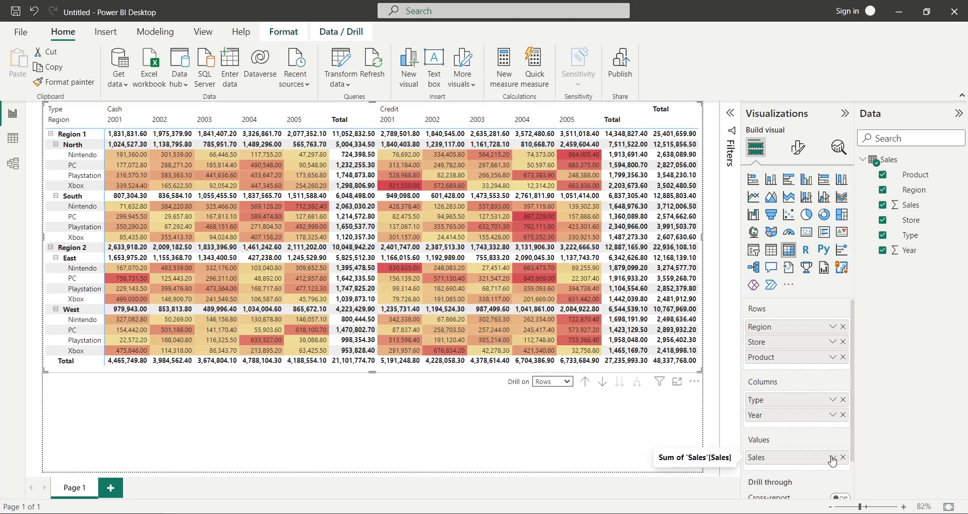
Step: Open the Sales value field options to remove the background colour formatting
{"action": "left_click", "coordinate": [833, 460]}
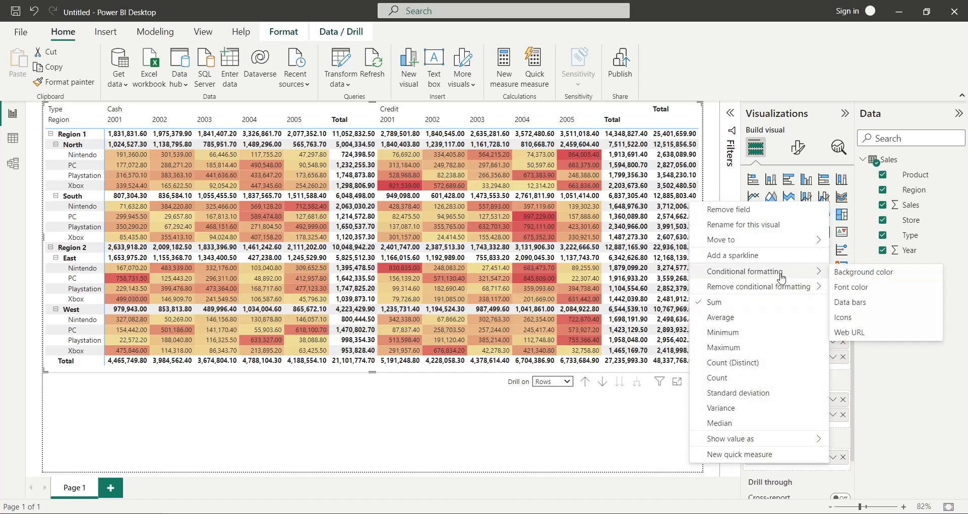
{"action": "mouse_move", "coordinate": [871, 272]}
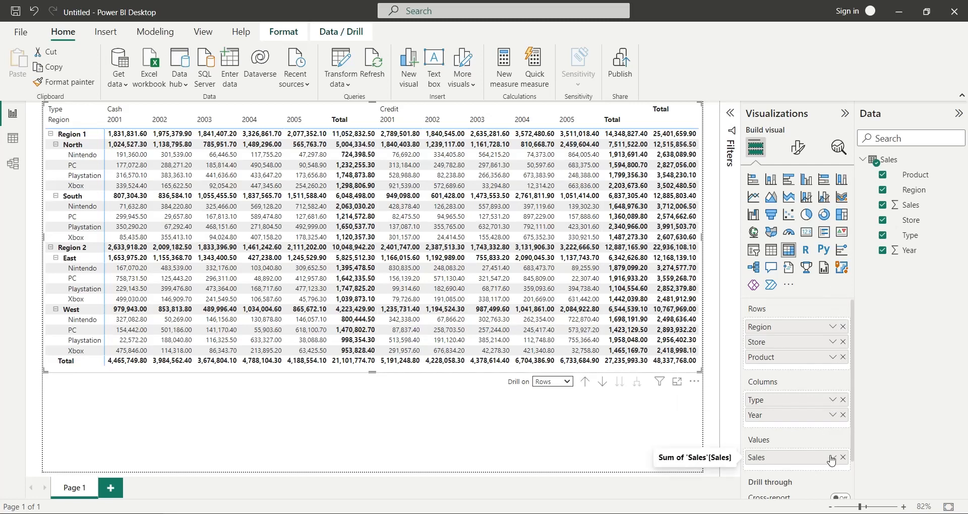
Step: Start a Sales font colour gradient, choosing the lowest- and highest-value text colours
{"action": "left_click", "coordinate": [832, 460]}
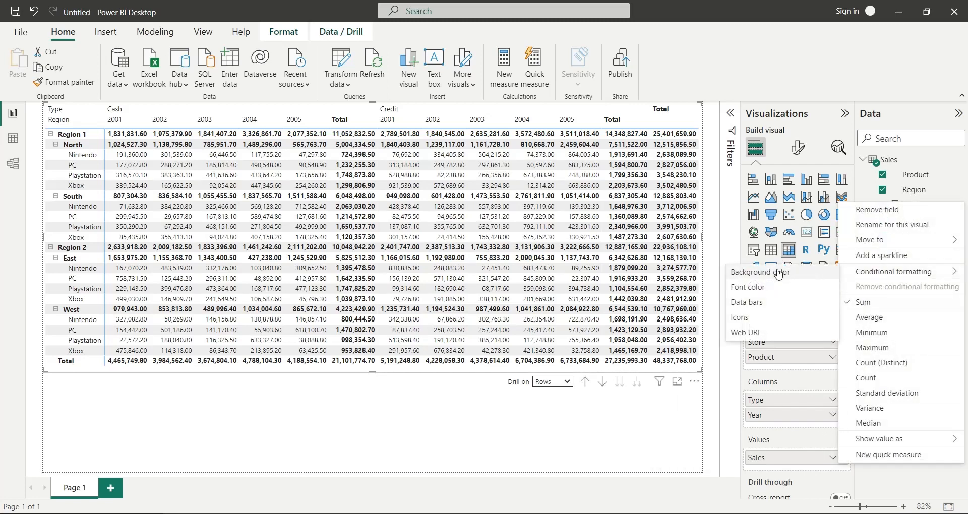
{"action": "left_click", "coordinate": [748, 287]}
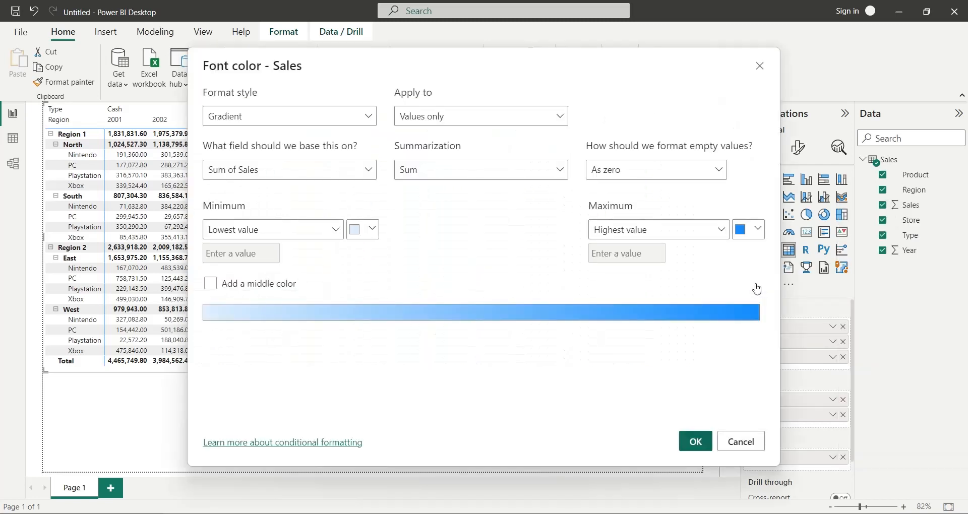
{"action": "left_click", "coordinate": [357, 229]}
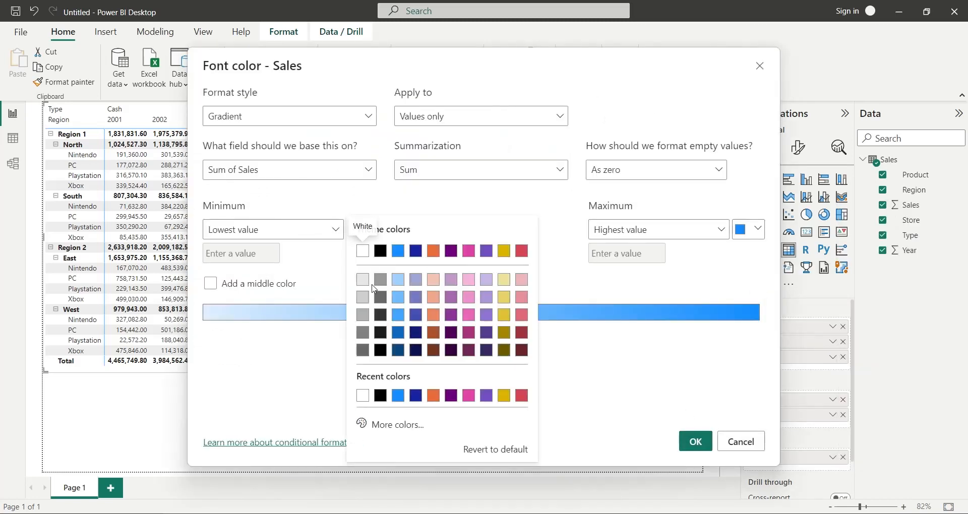
{"action": "mouse_move", "coordinate": [486, 283]}
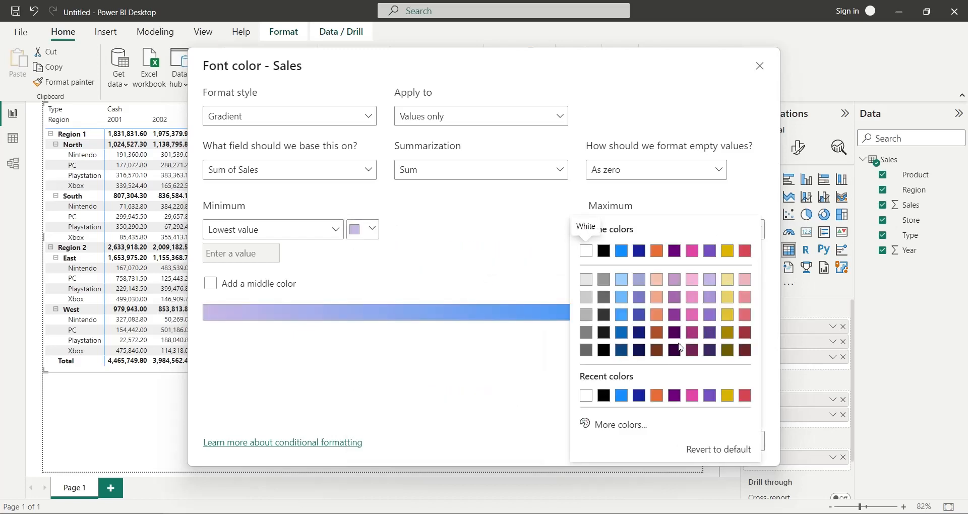
{"action": "left_click", "coordinate": [759, 66]}
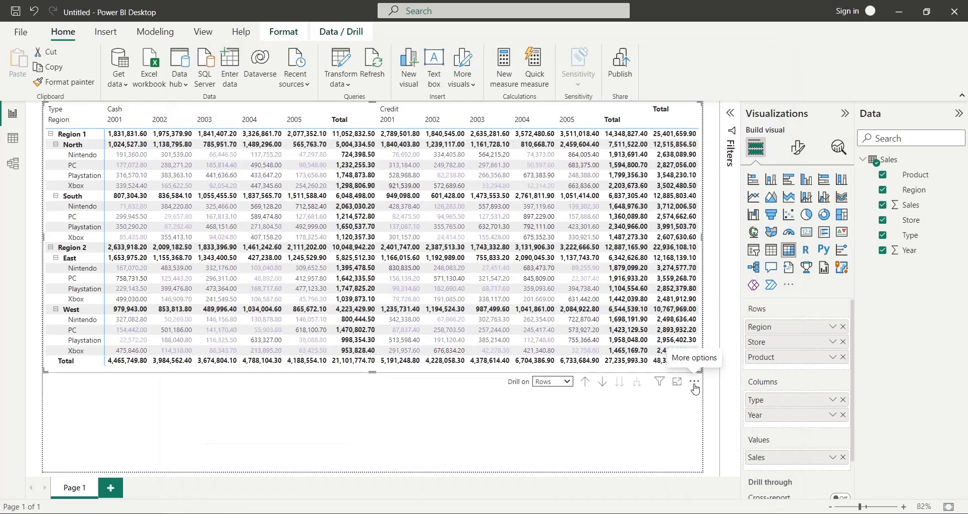
{"action": "mouse_move", "coordinate": [734, 321]}
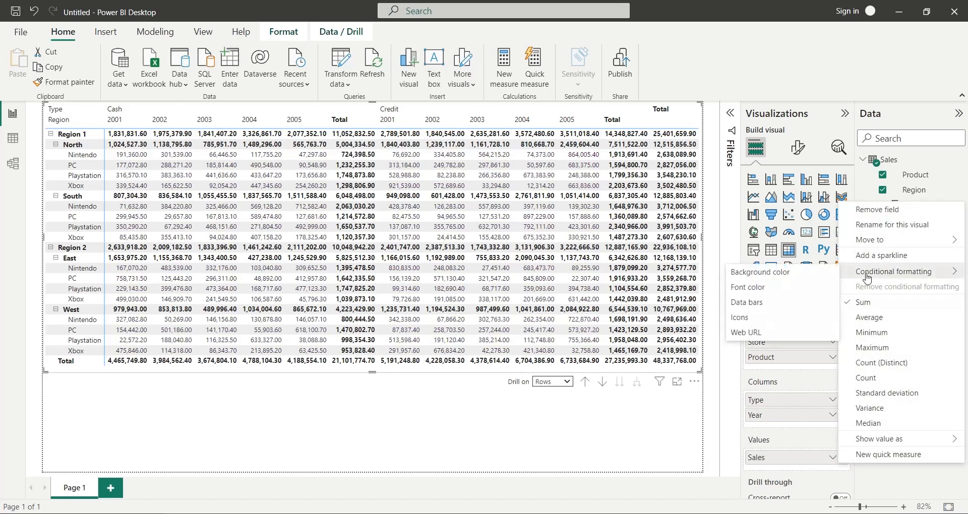
{"action": "mouse_move", "coordinate": [748, 287]}
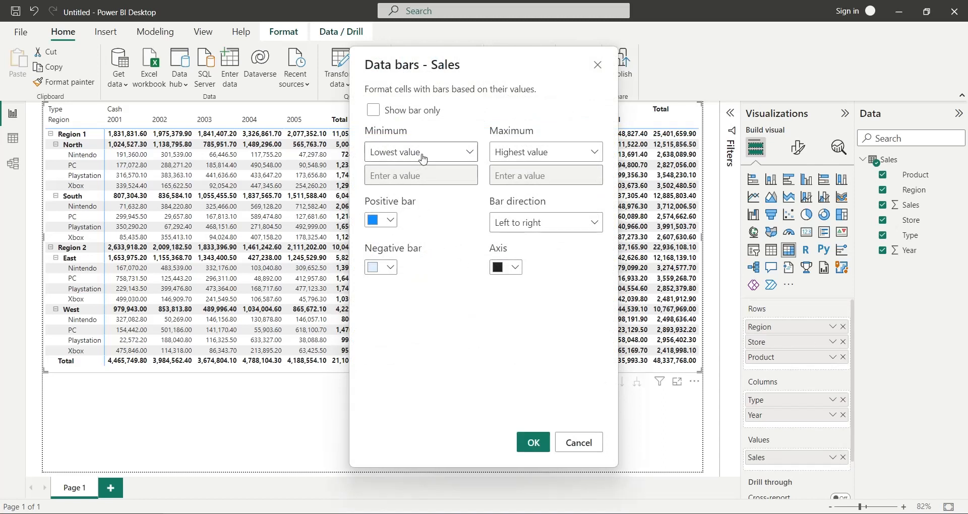
{"action": "mouse_move", "coordinate": [392, 225]}
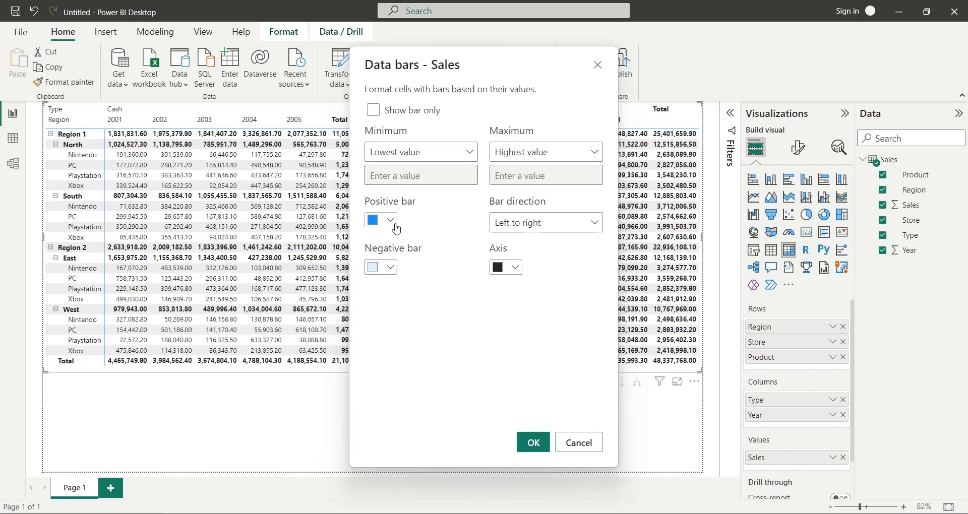
Step: Apply Sales data bars with purple positive bars and yellow negative bars
{"action": "left_click", "coordinate": [376, 220]}
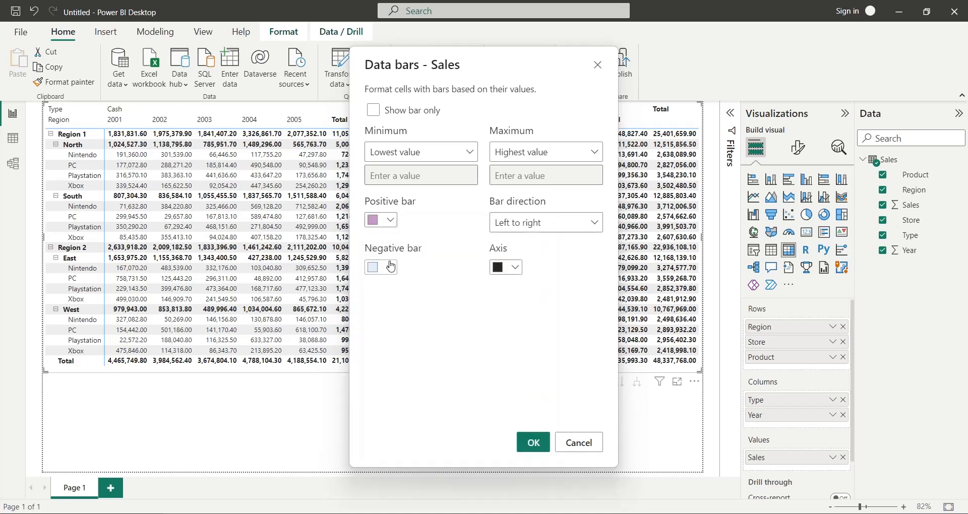
{"action": "left_click", "coordinate": [374, 267]}
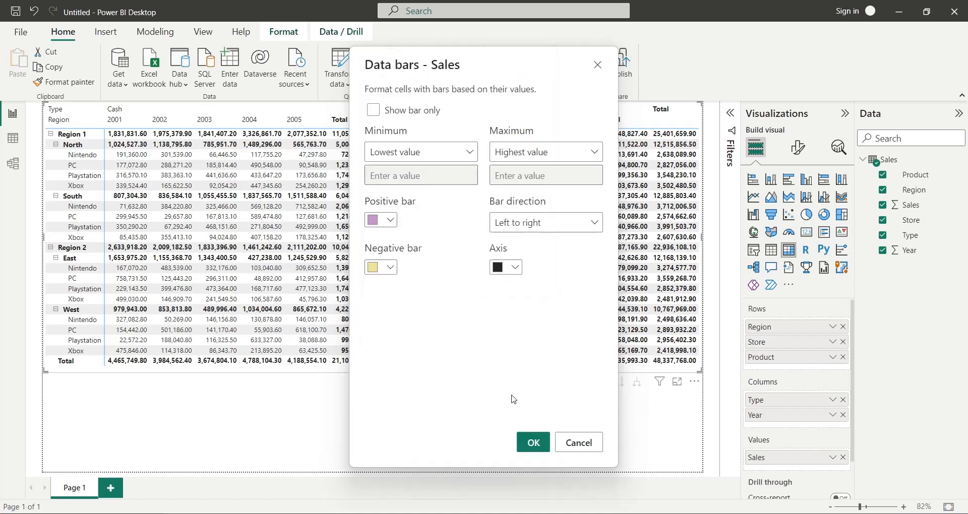
{"action": "left_click", "coordinate": [532, 443]}
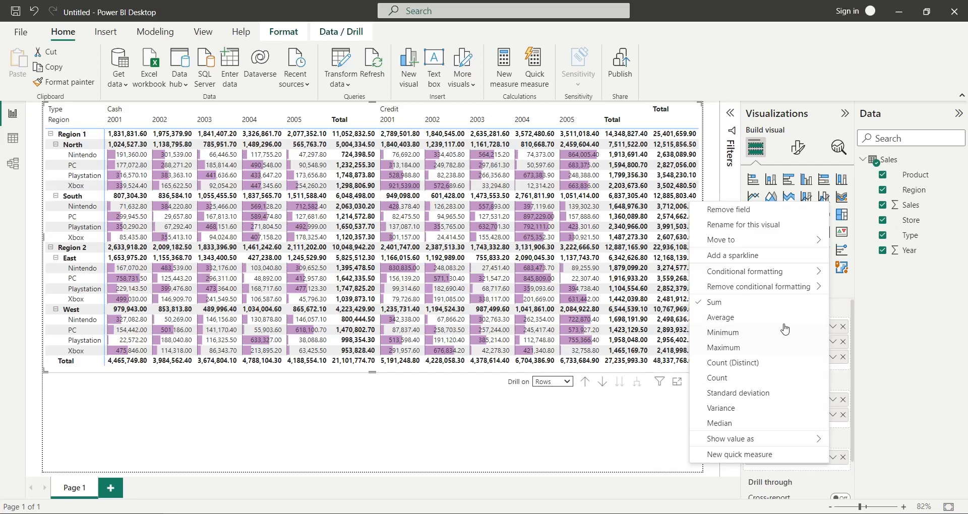
{"action": "mouse_move", "coordinate": [746, 272]}
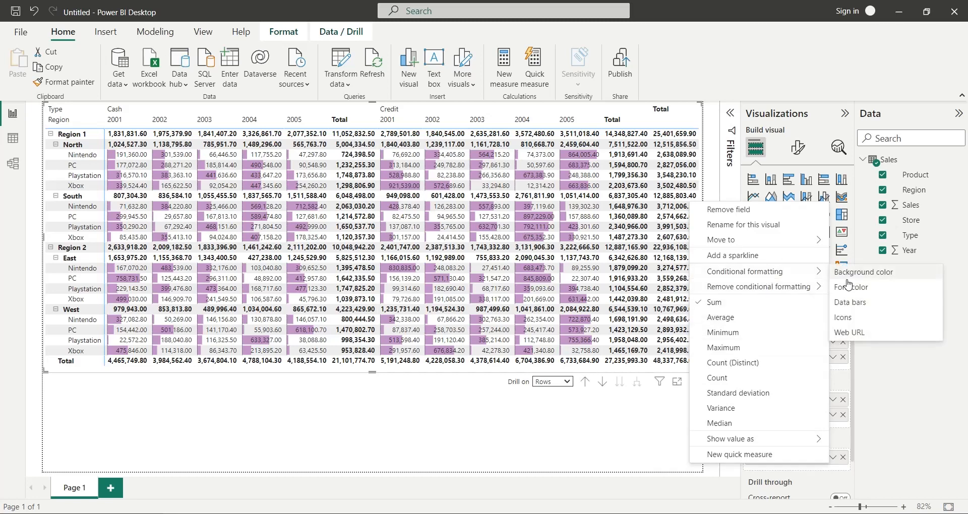
Step: Set the background gradient's lowest-value colour to pale yellow and check the highest-value colour
{"action": "left_click", "coordinate": [864, 272]}
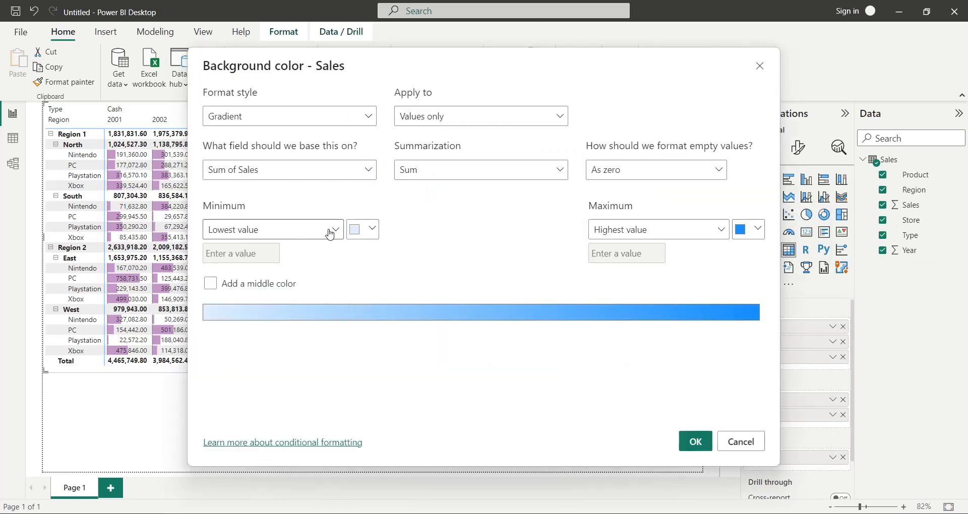
{"action": "left_click", "coordinate": [358, 229]}
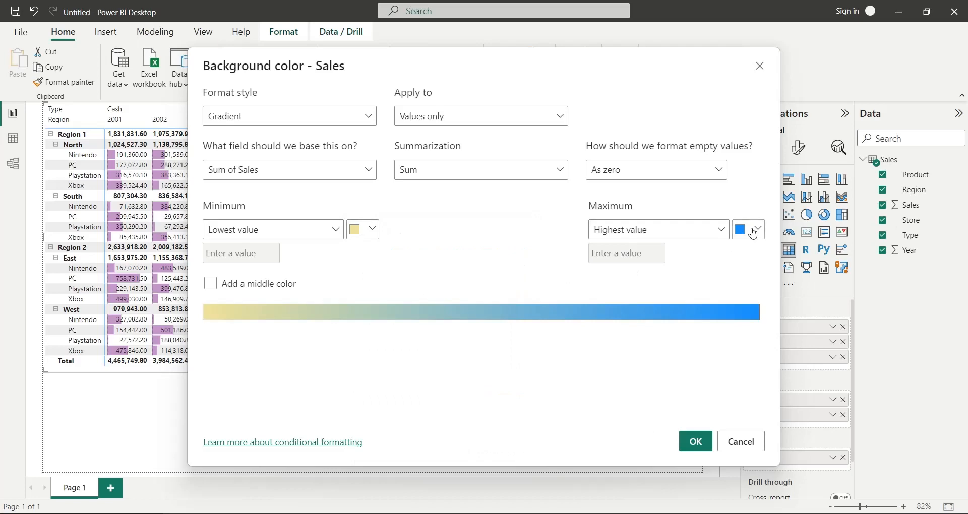
{"action": "left_click", "coordinate": [741, 229]}
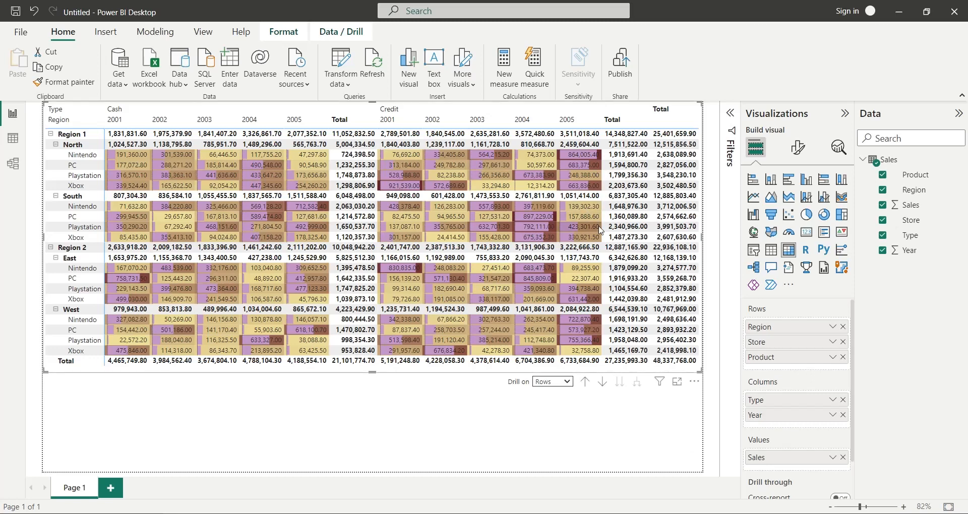
{"action": "mouse_move", "coordinate": [466, 349]}
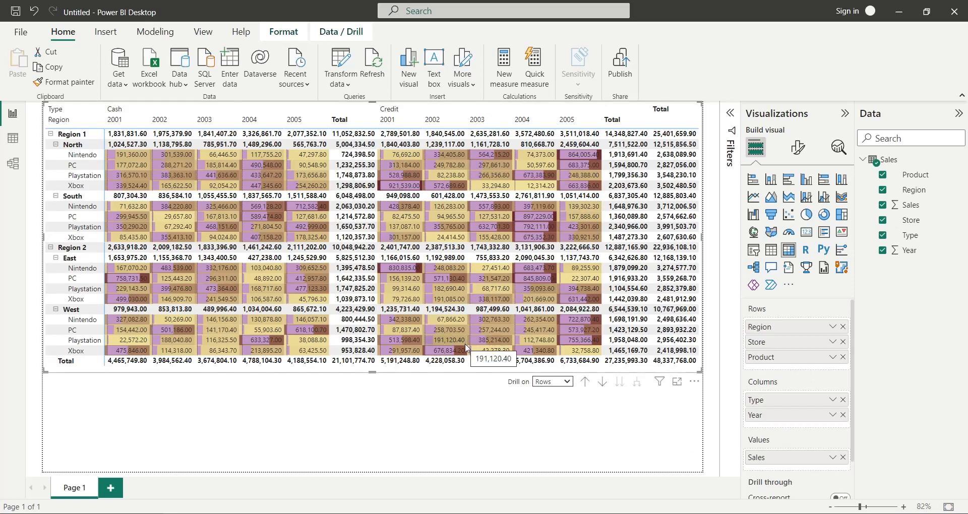
{"action": "mouse_move", "coordinate": [943, 410]}
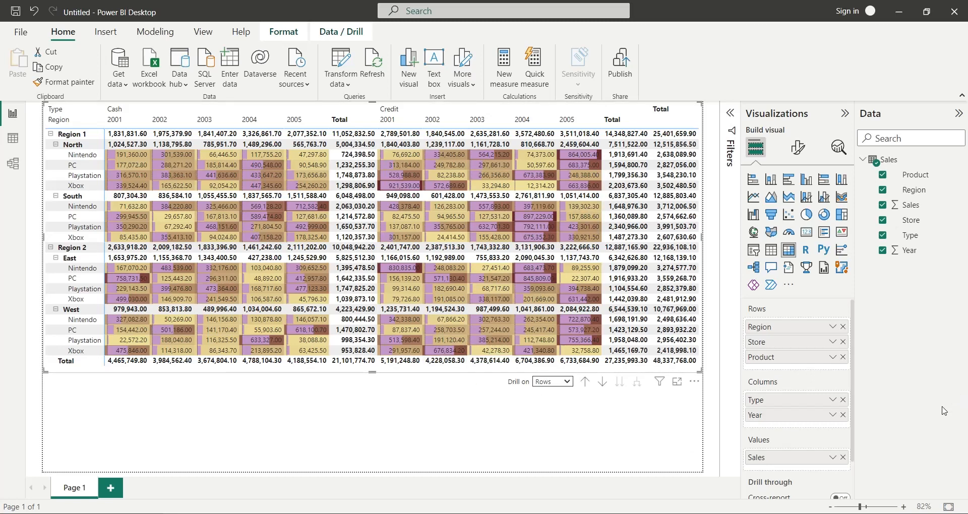
{"action": "mouse_move", "coordinate": [842, 378]}
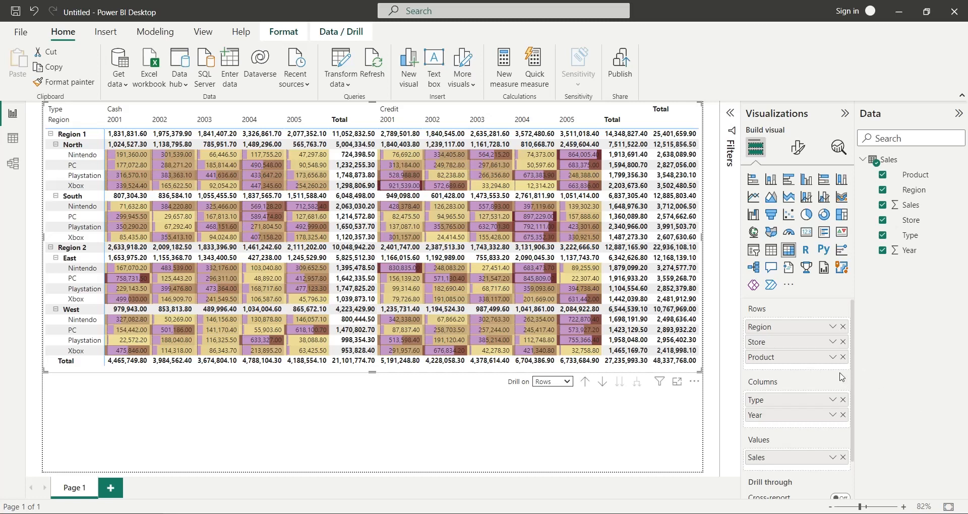
{"action": "mouse_move", "coordinate": [723, 422]}
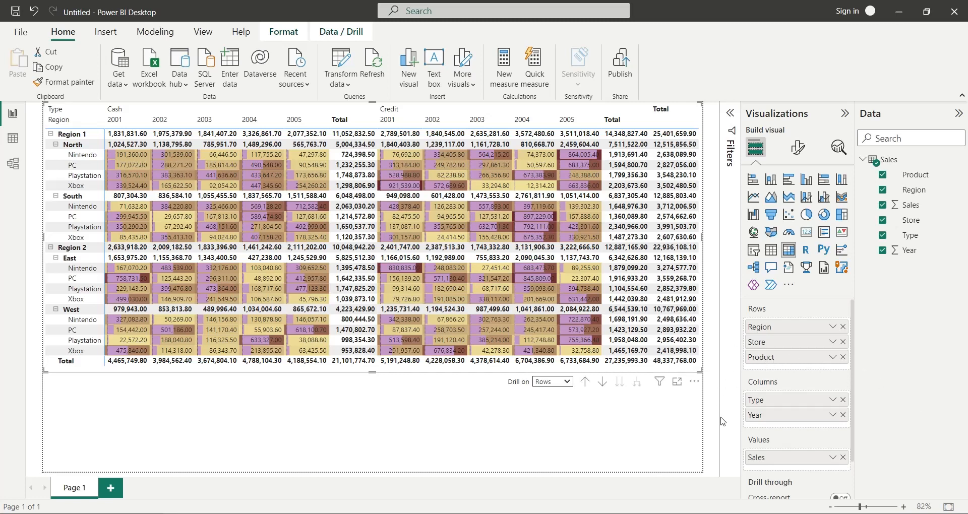
{"action": "mouse_move", "coordinate": [702, 428]}
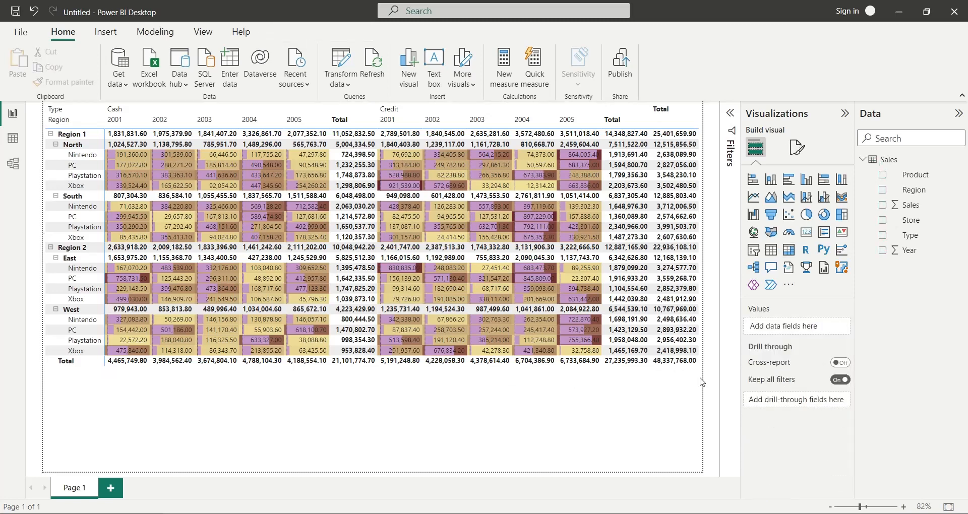
{"action": "mouse_move", "coordinate": [701, 385]}
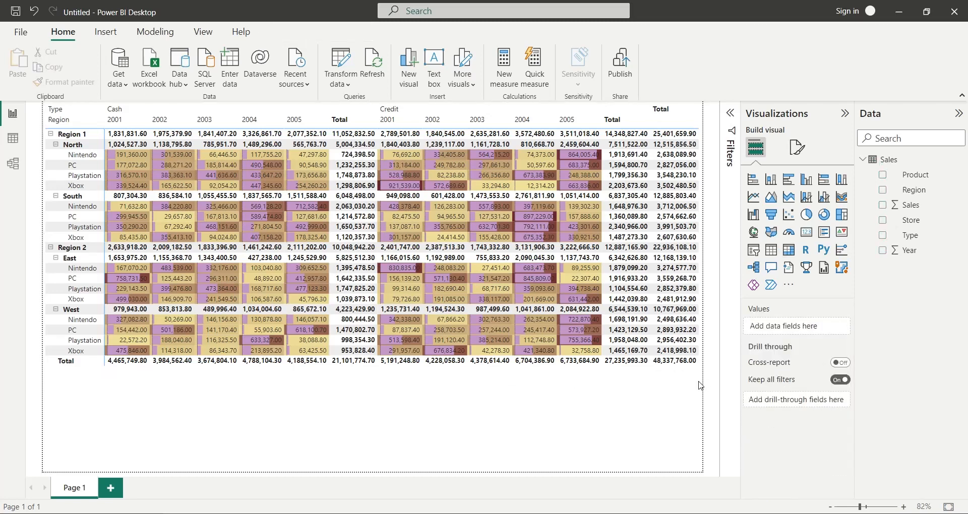
{"action": "mouse_move", "coordinate": [604, 412]}
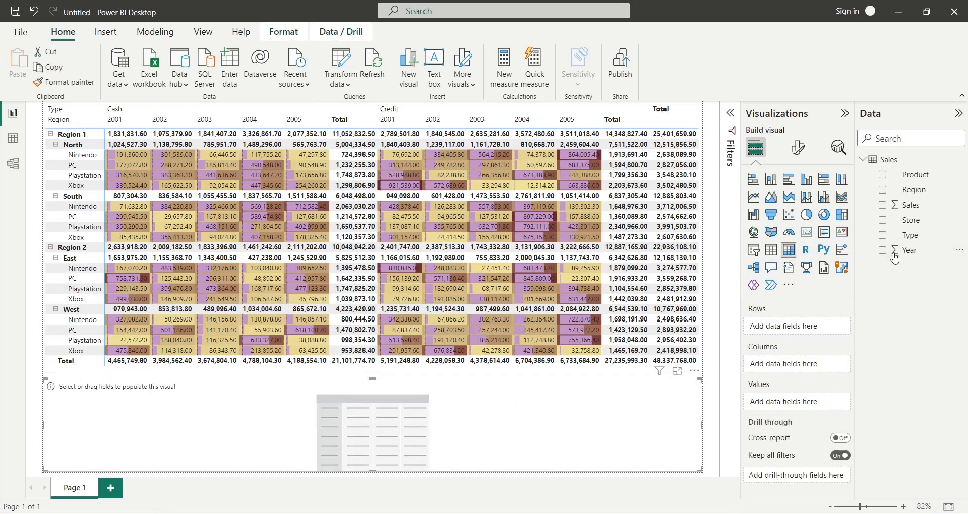
Step: Add Year to the rows of the new matrix below the sales matrix
{"action": "left_click", "coordinate": [883, 250]}
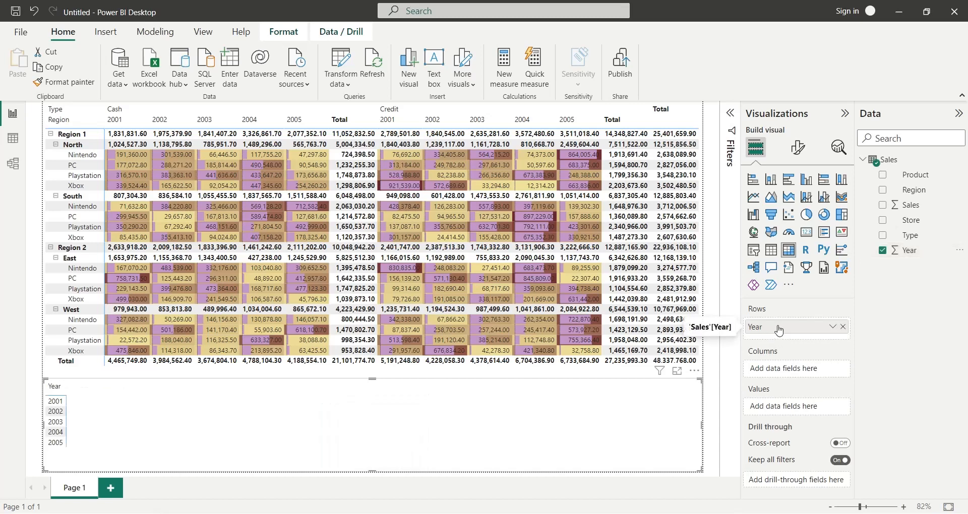
{"action": "mouse_move", "coordinate": [912, 233]}
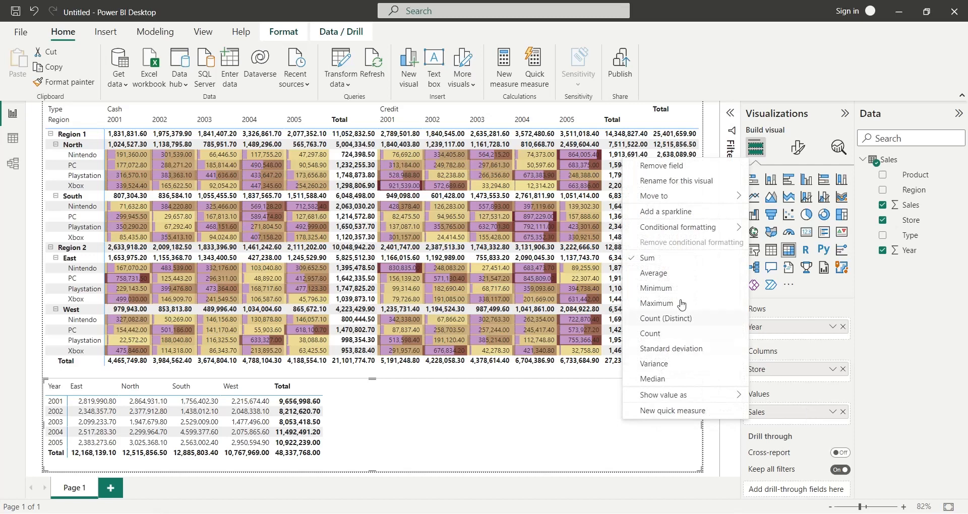
Step: Apply five-bar icon conditional formatting to the Sales values
{"action": "left_click", "coordinate": [678, 228]}
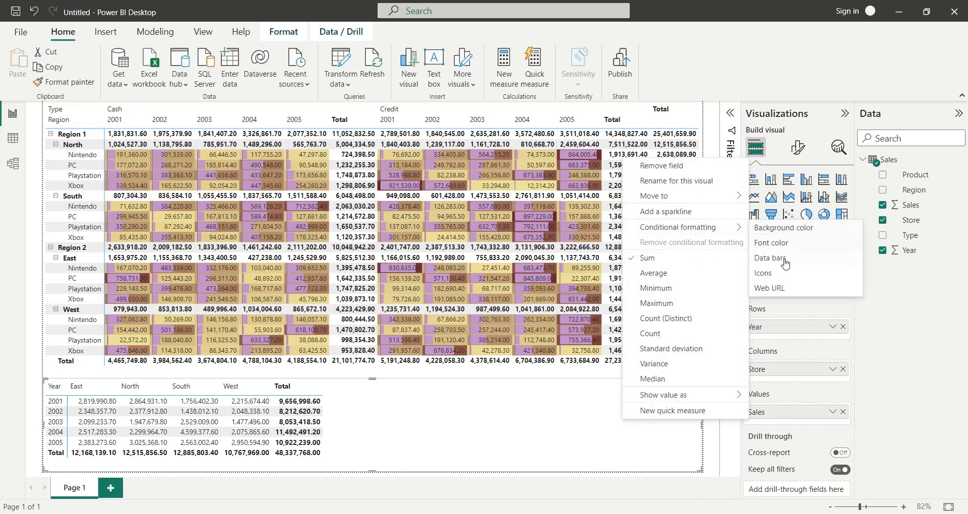
{"action": "left_click", "coordinate": [764, 273]}
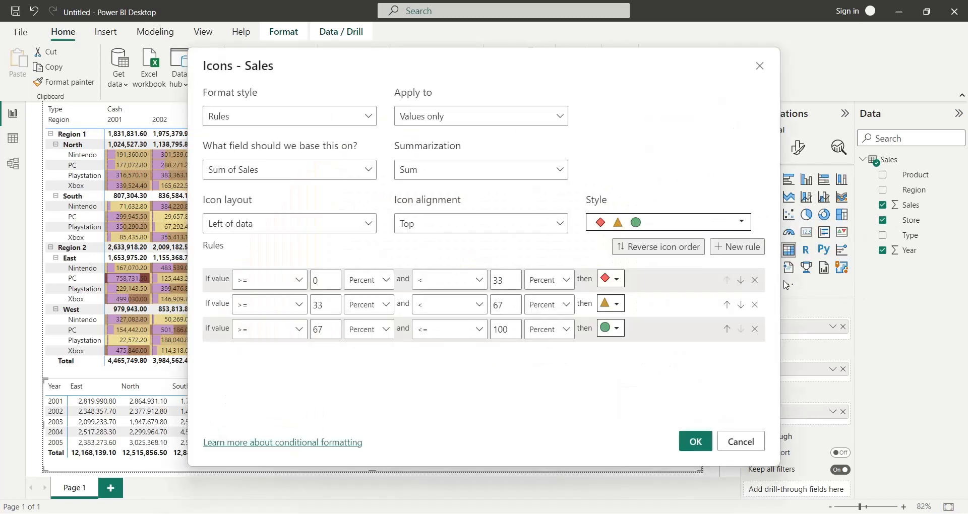
{"action": "left_click", "coordinate": [740, 223]}
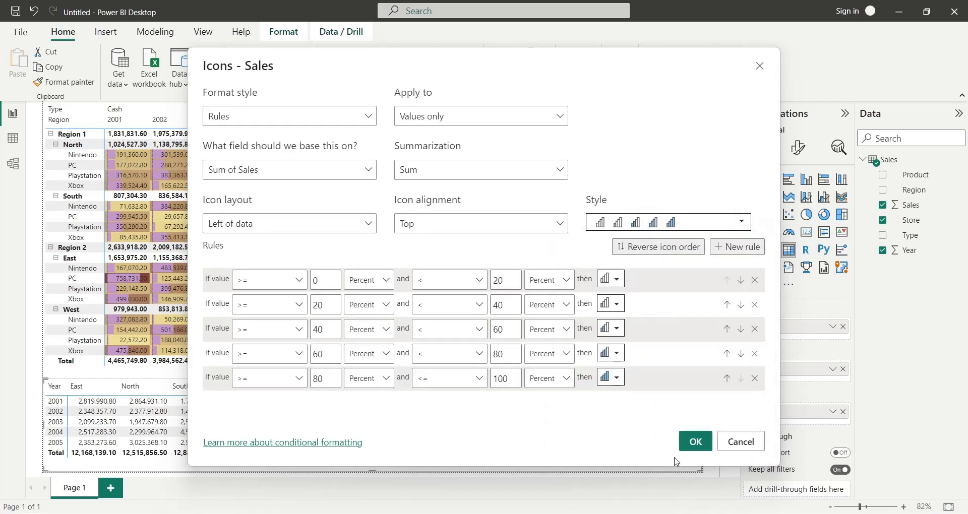
{"action": "left_click", "coordinate": [695, 442]}
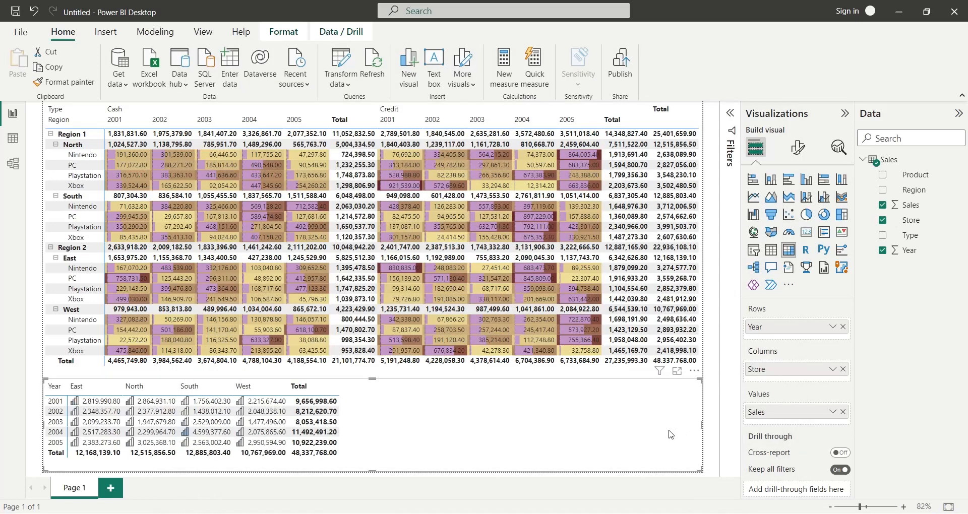
{"action": "mouse_move", "coordinate": [119, 468]}
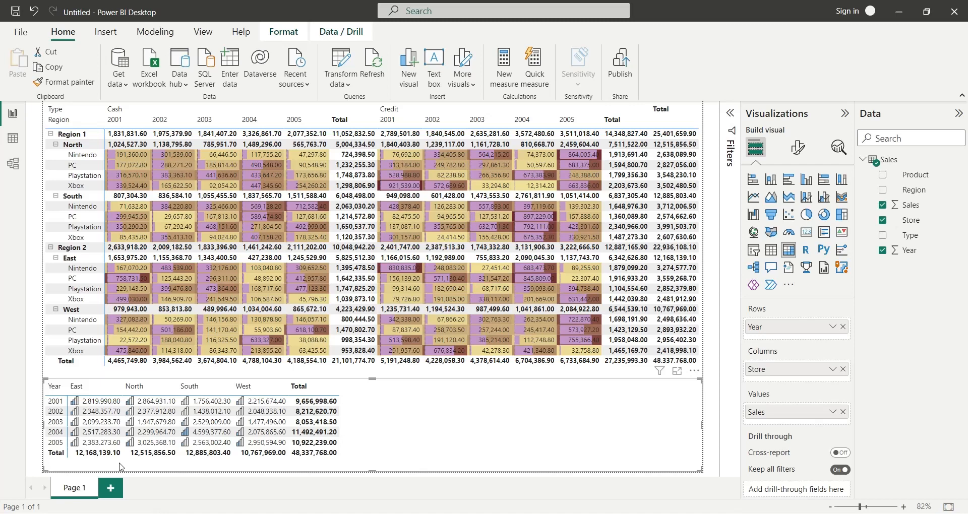
{"action": "mouse_move", "coordinate": [129, 463]}
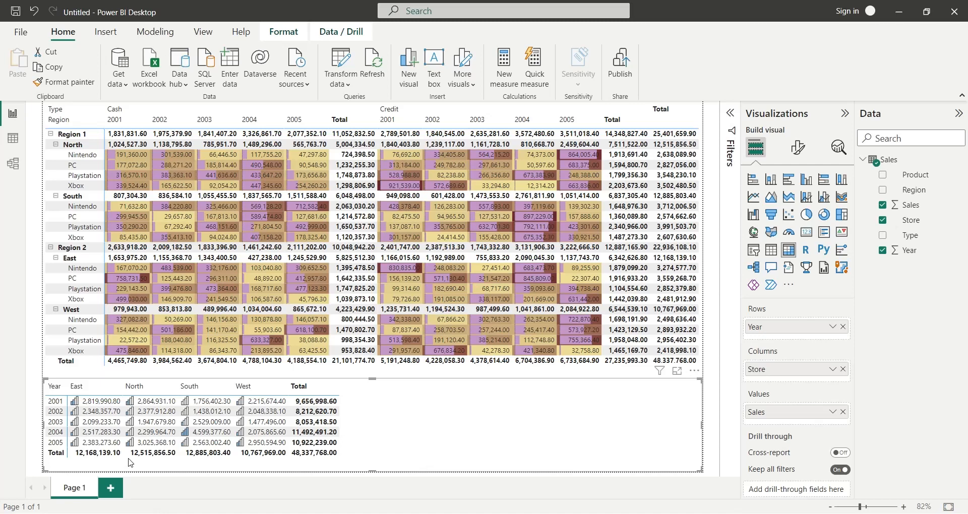
{"action": "mouse_move", "coordinate": [362, 467]}
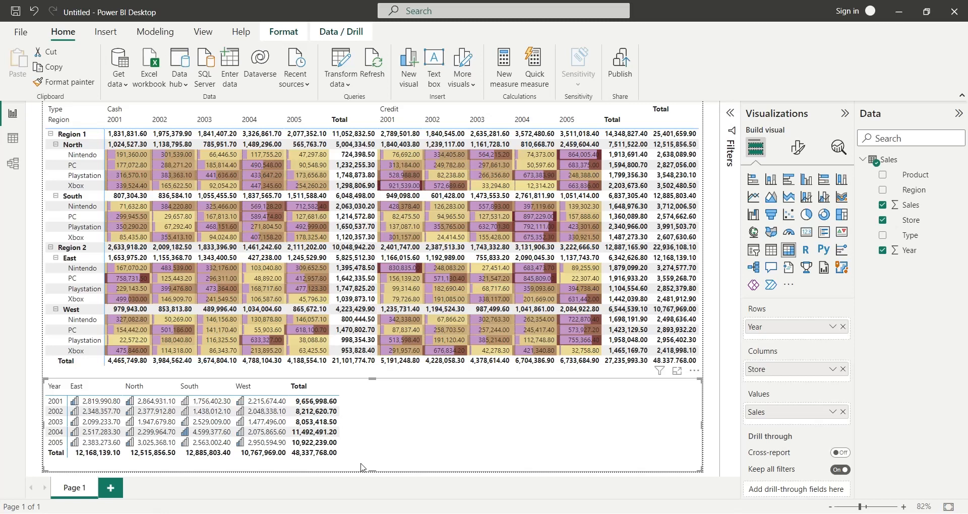
{"action": "mouse_move", "coordinate": [369, 503]}
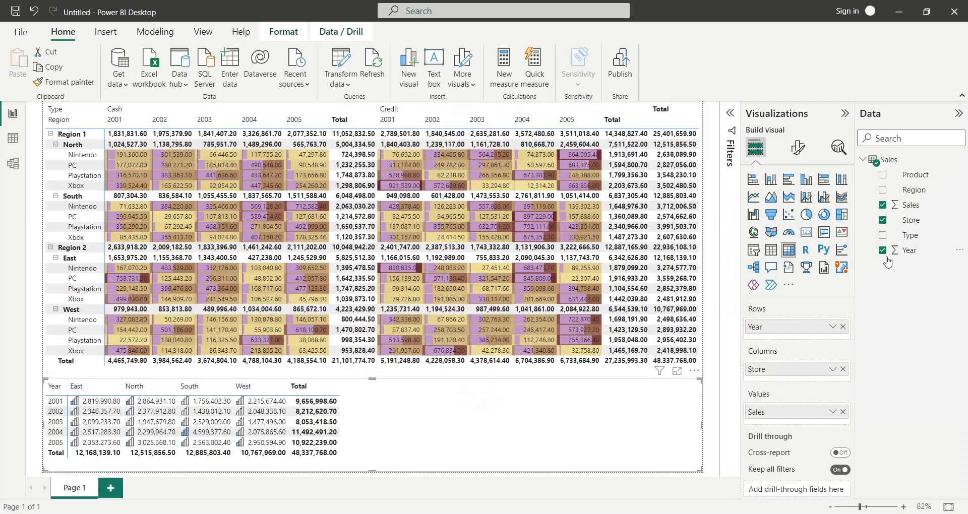
{"action": "left_click", "coordinate": [12, 137]}
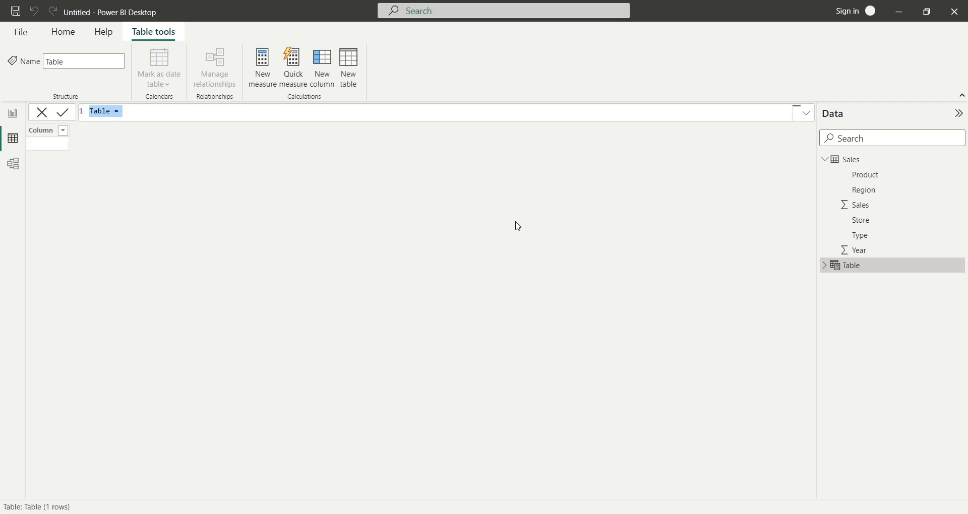
Step: Create the table Products = DISTINCT(Sales[Product])
{"action": "type", "text": "Products ="}
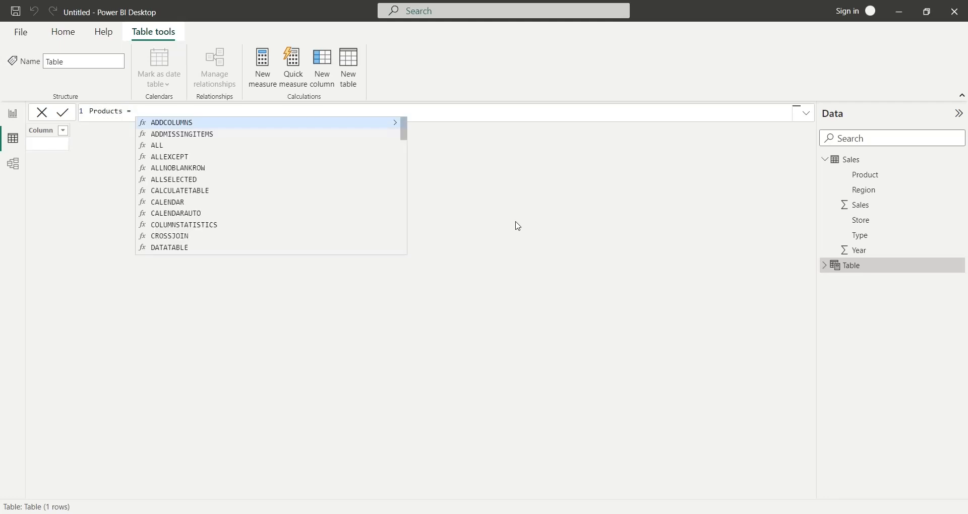
{"action": "type", "text": "distinct"}
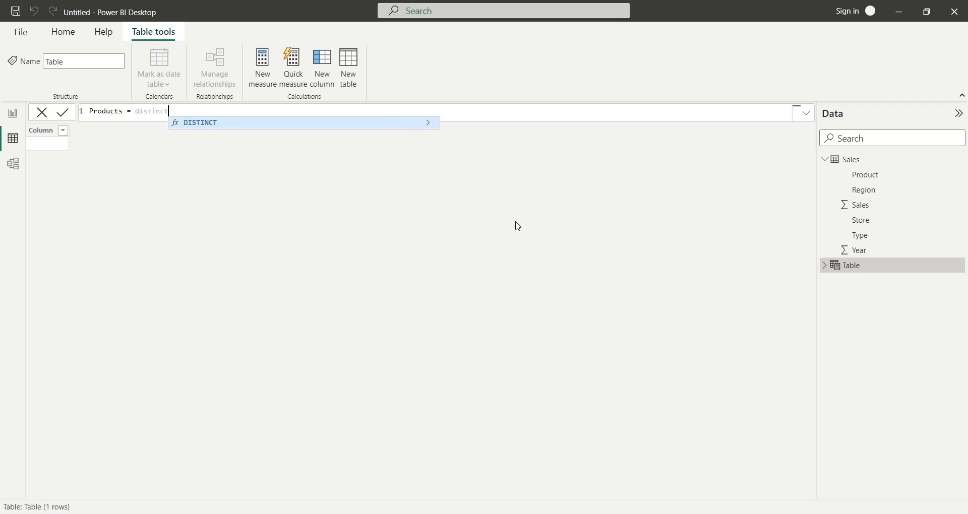
{"action": "type", "text": "("}
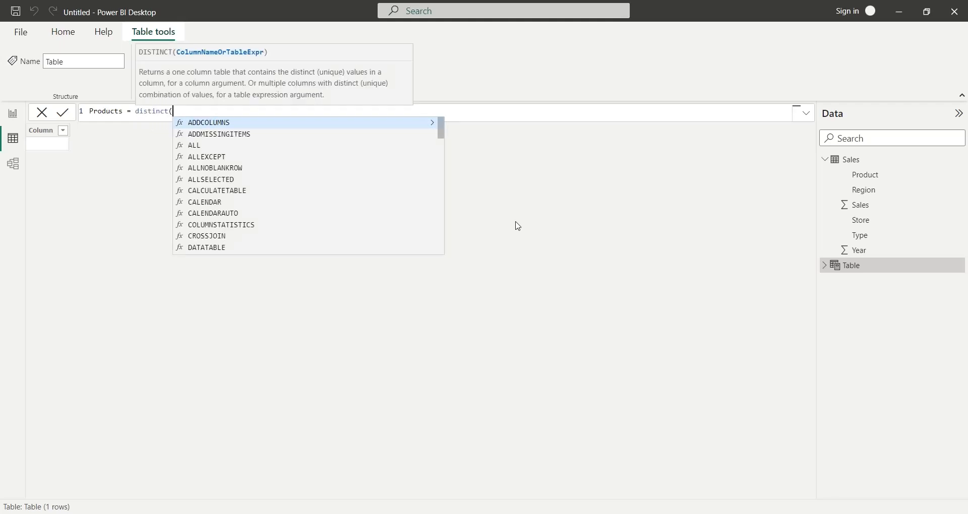
{"action": "type", "text": "pr"}
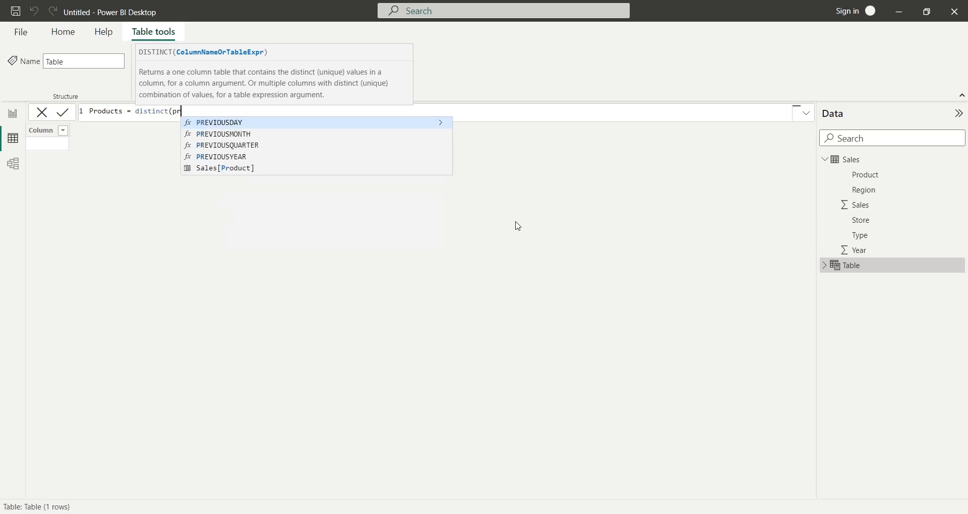
{"action": "left_click", "coordinate": [224, 168]}
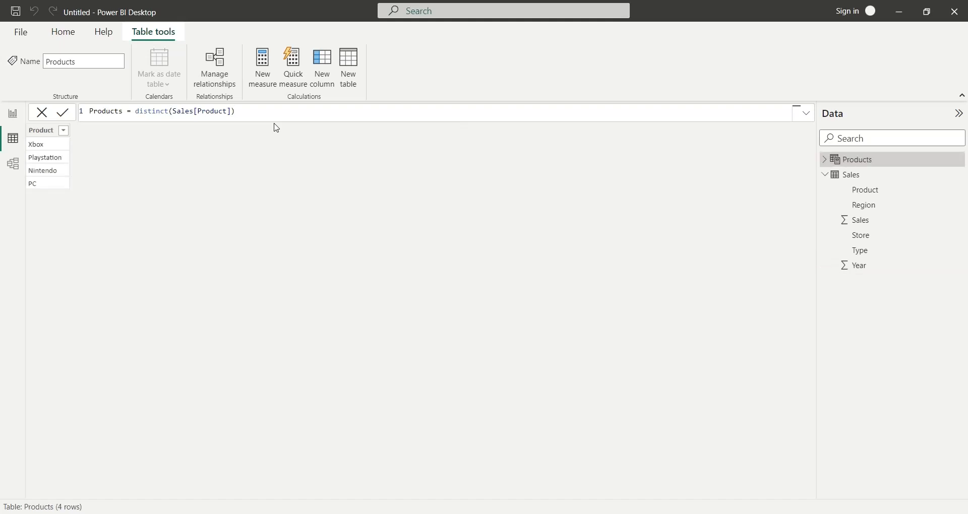
{"action": "mouse_move", "coordinate": [222, 166]}
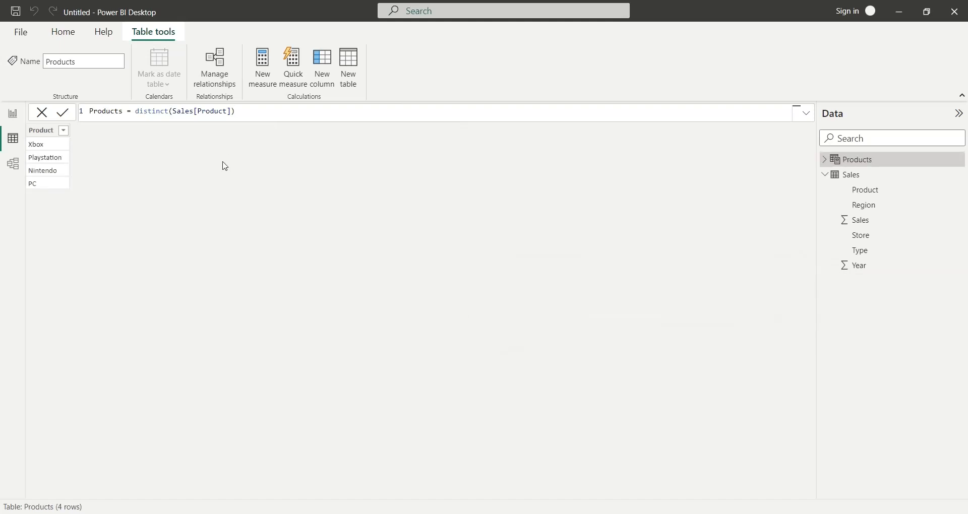
{"action": "mouse_move", "coordinate": [193, 153]}
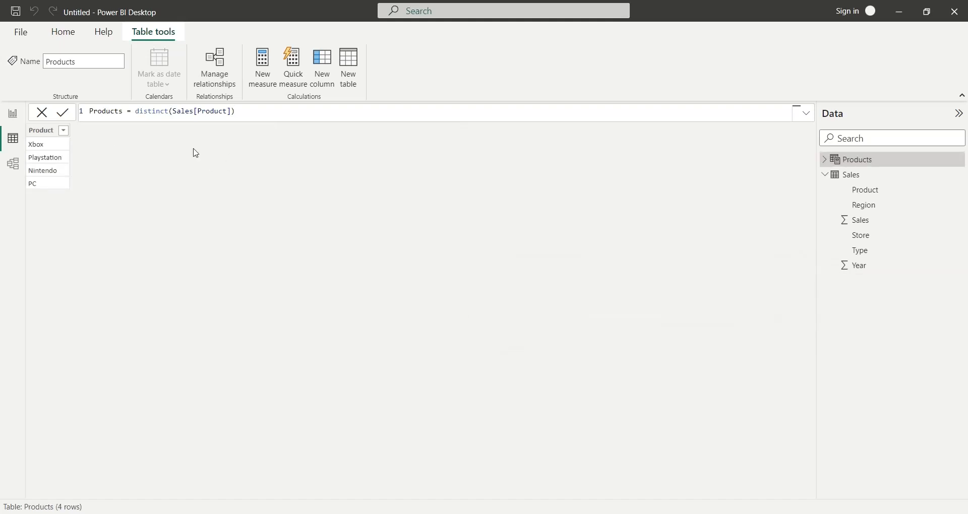
{"action": "mouse_move", "coordinate": [322, 65]}
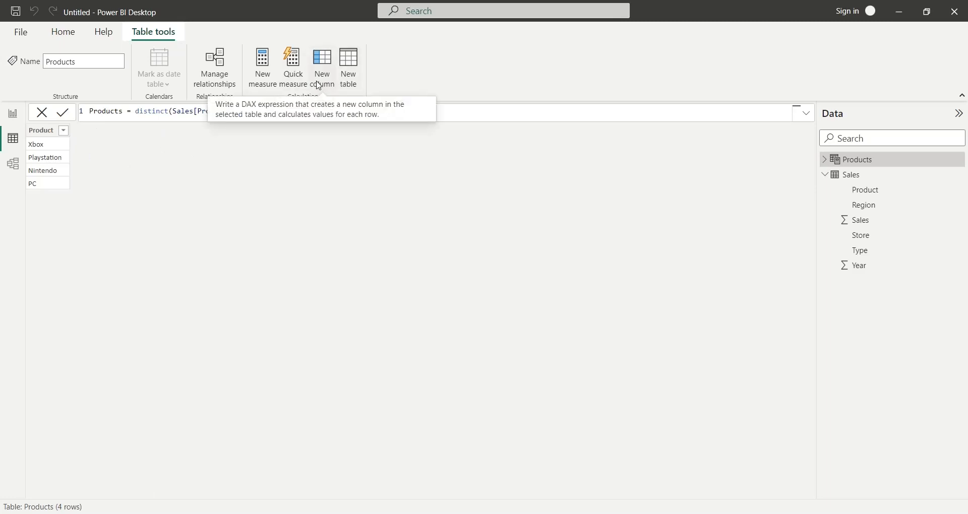
{"action": "left_click", "coordinate": [321, 66]}
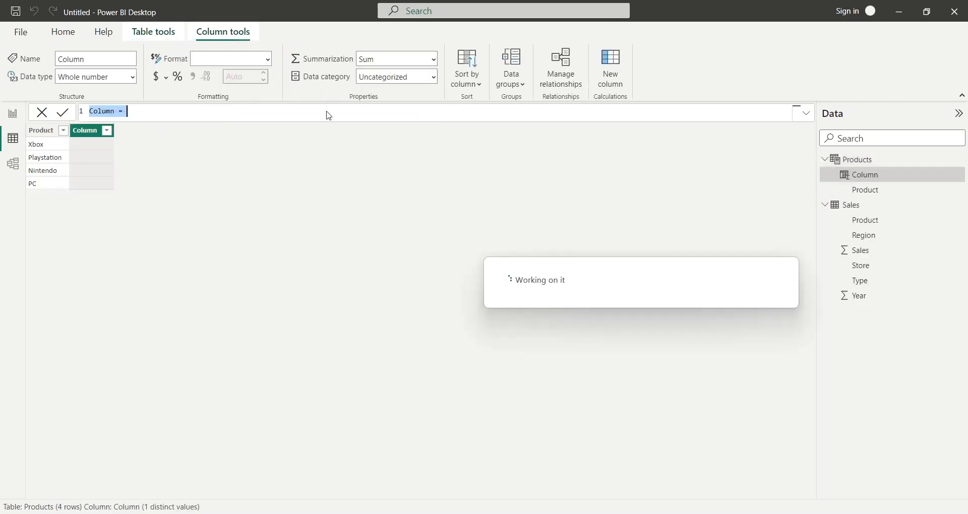
{"action": "type", "text": "URL"}
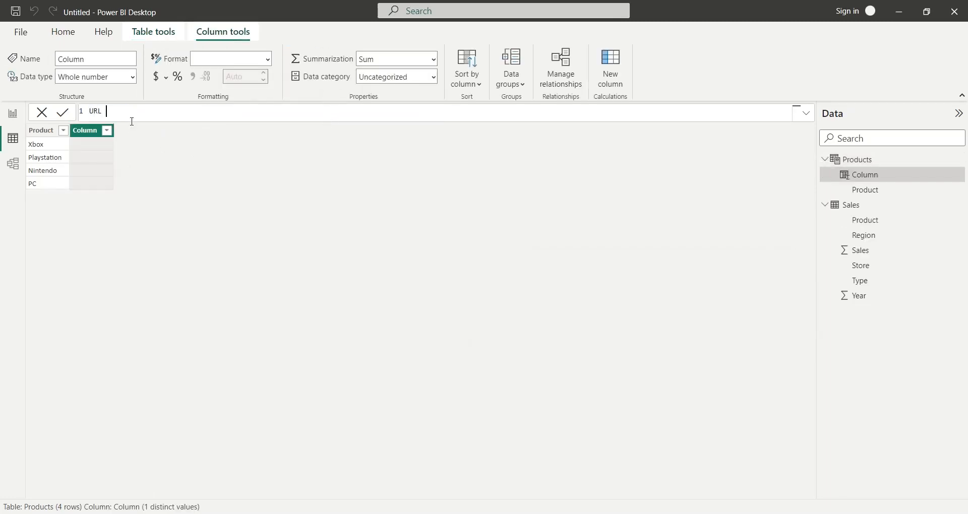
{"action": "type", "text": "="}
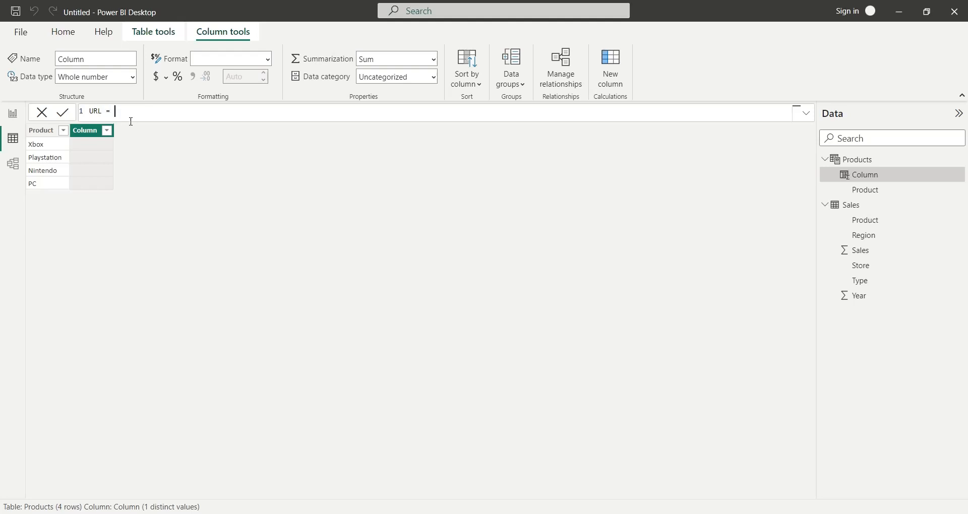
{"action": "type", "text": "\"https://www.google.com/search?q=xbox"}
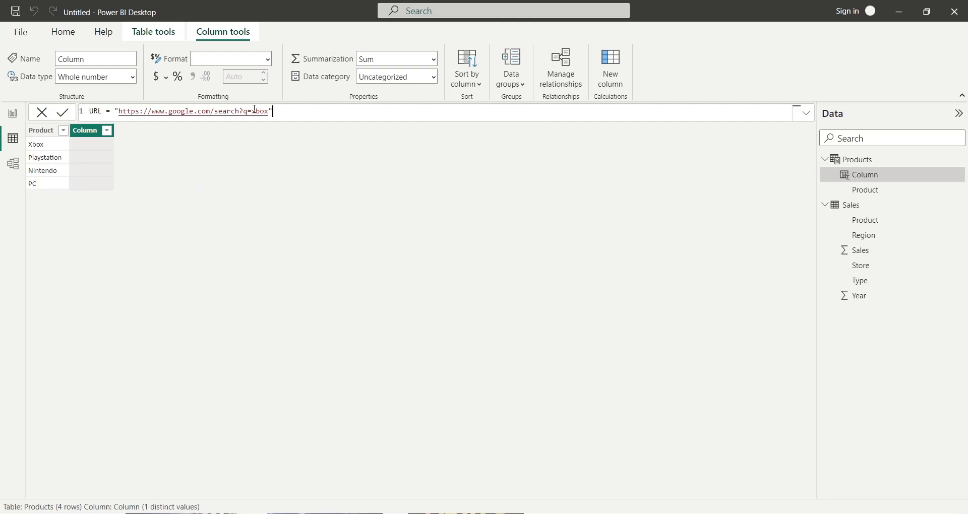
{"action": "key", "text": "Backspace"}
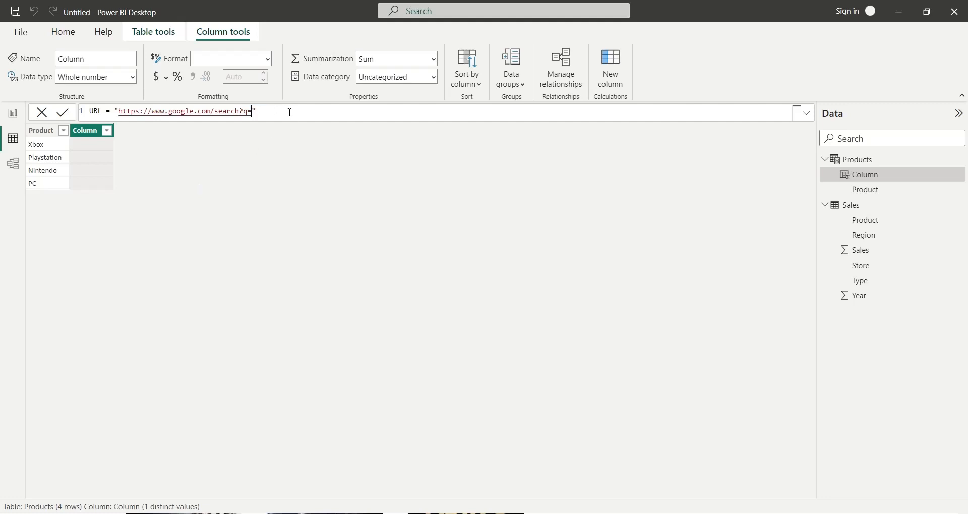
{"action": "type", "text": "&"}
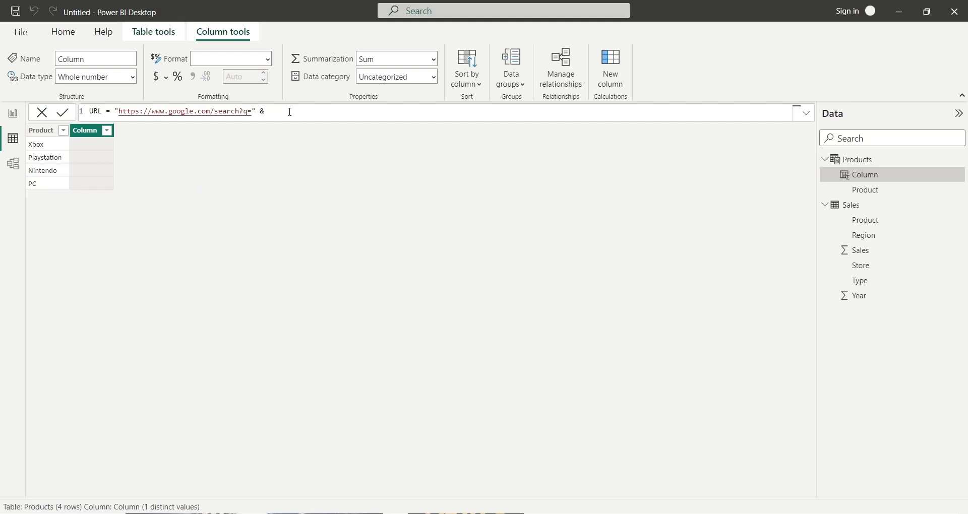
{"action": "type", "text": "products[Product"}
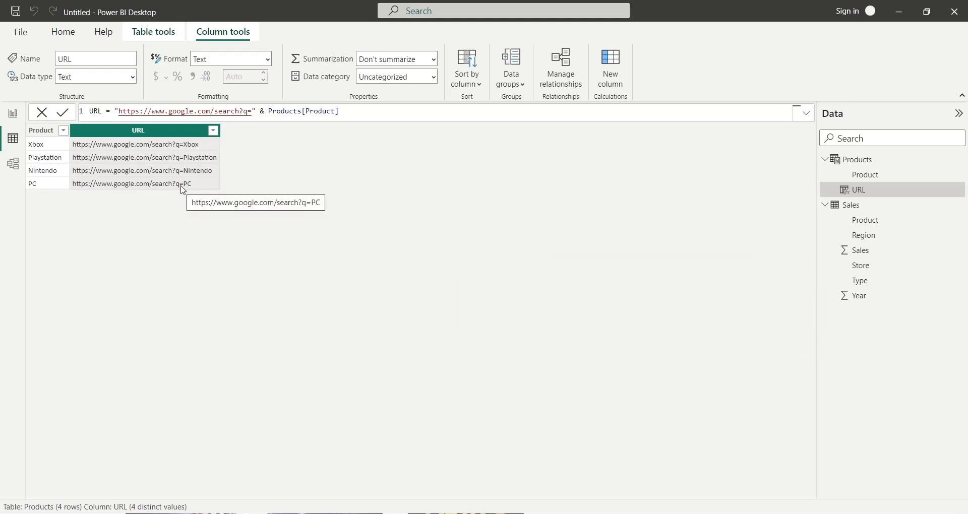
{"action": "mouse_move", "coordinate": [267, 190]}
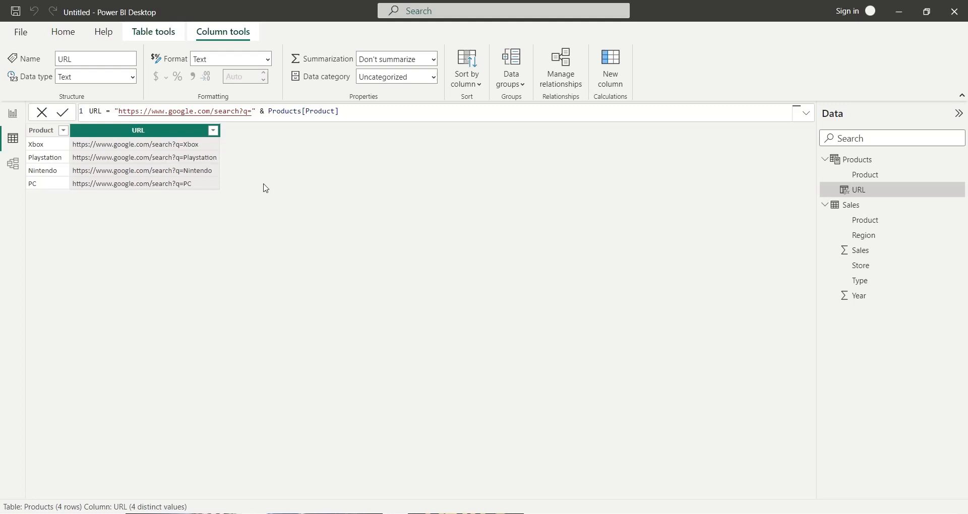
{"action": "mouse_move", "coordinate": [12, 164]}
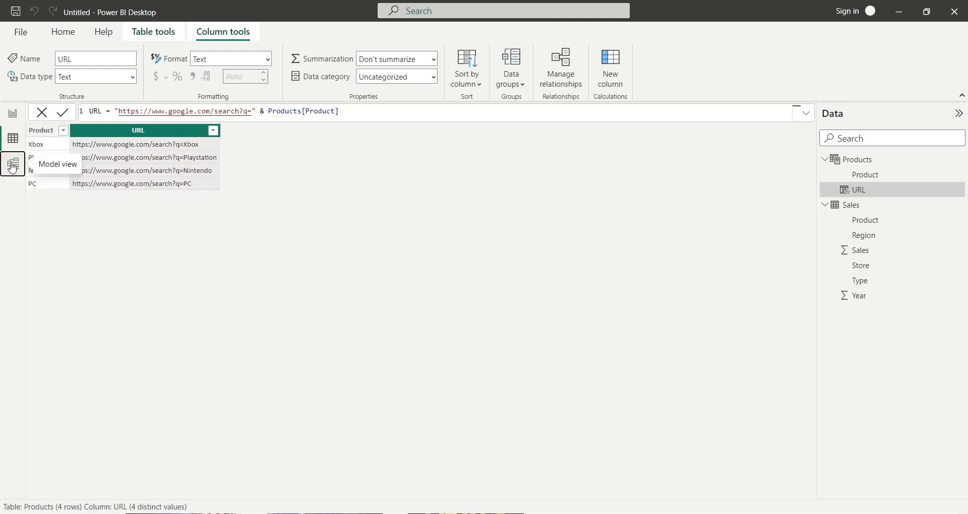
Step: Add a Sales column URL = RELATED(Products[URL]) and return to Report view
{"action": "left_click", "coordinate": [12, 164]}
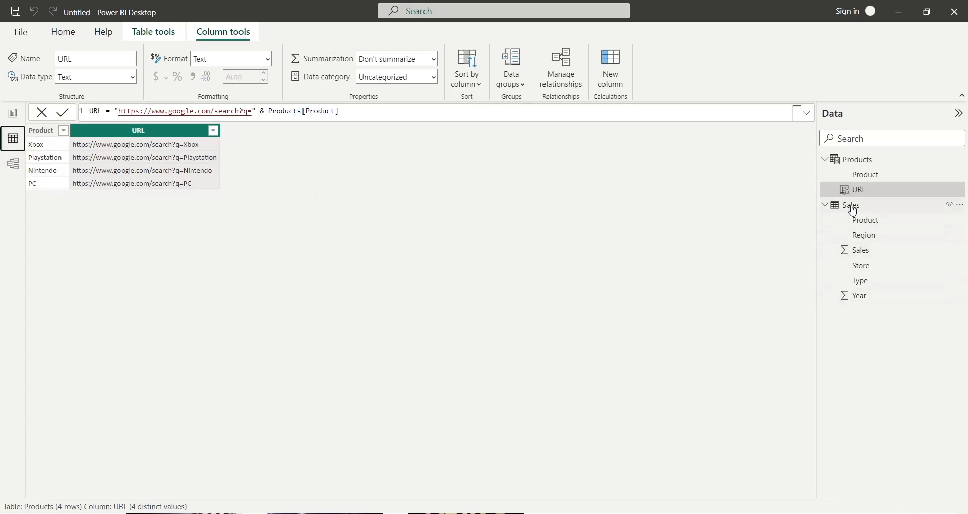
{"action": "left_click", "coordinate": [853, 204]}
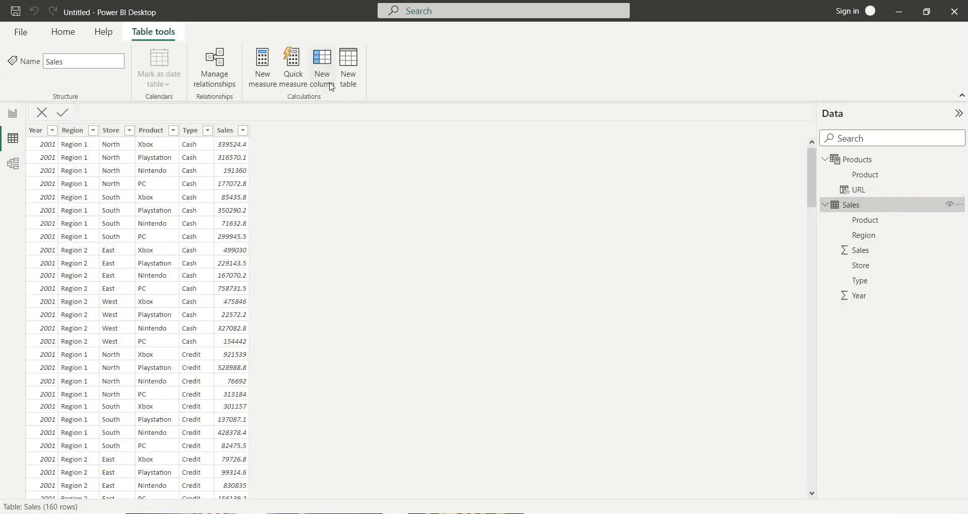
{"action": "left_click", "coordinate": [347, 66]}
{"action": "type", "text": "URL = related("}
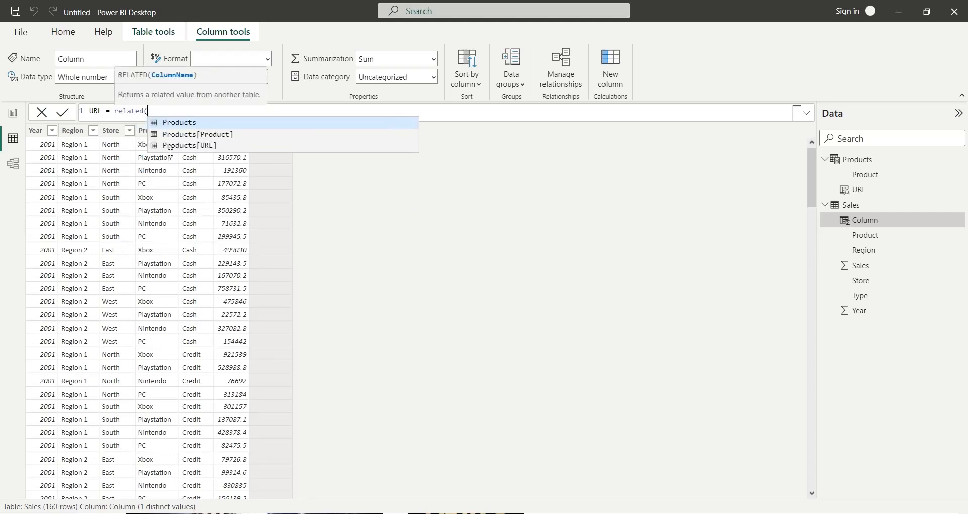
{"action": "left_click", "coordinate": [195, 145]}
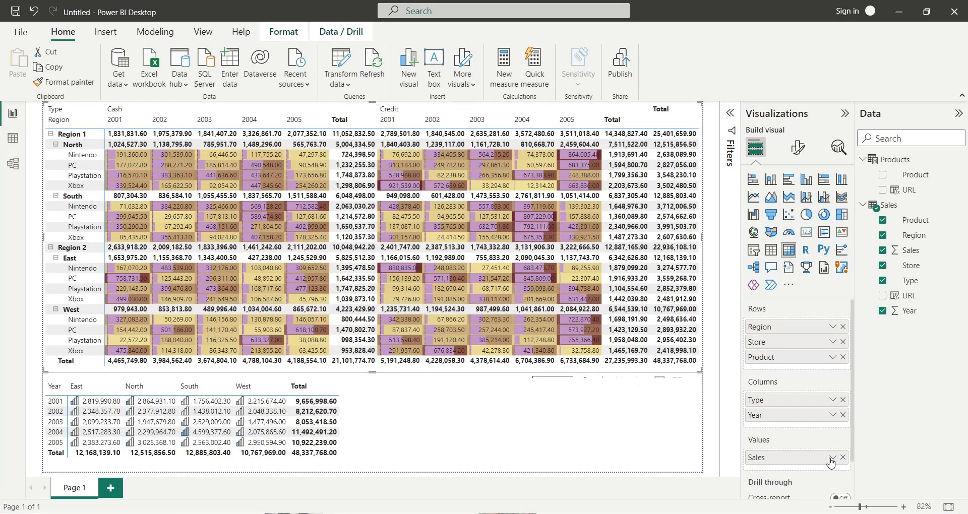
Step: Set Web URL conditional formatting on Sales values using the Sales URL field
{"action": "left_click", "coordinate": [831, 462]}
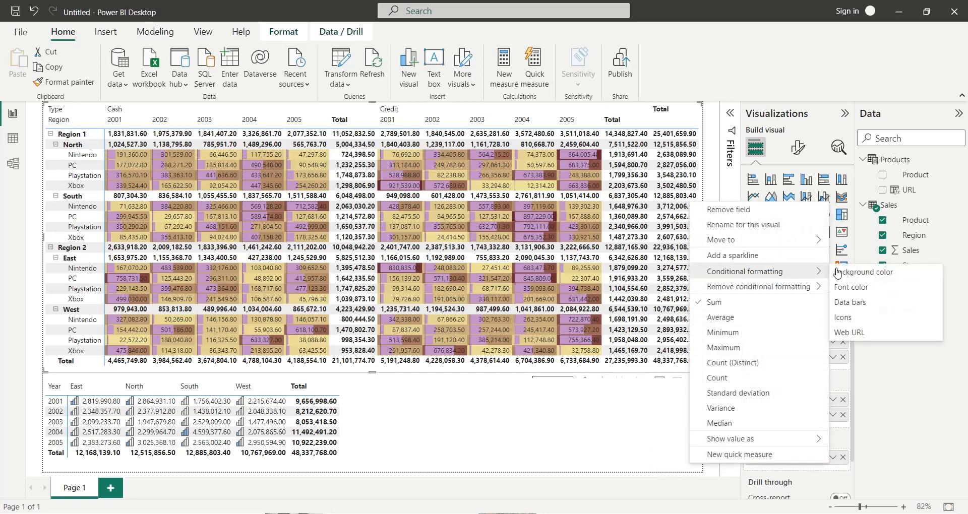
{"action": "left_click", "coordinate": [852, 333]}
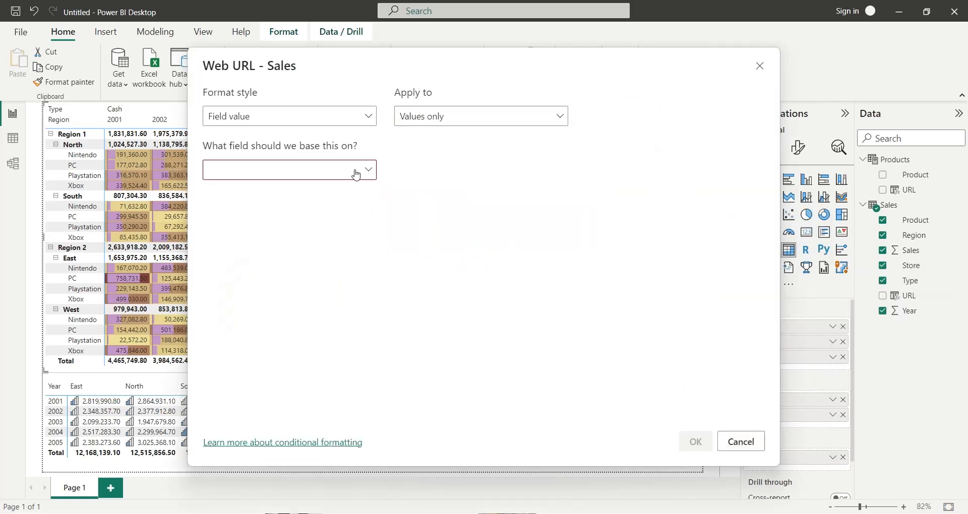
{"action": "left_click", "coordinate": [289, 170]}
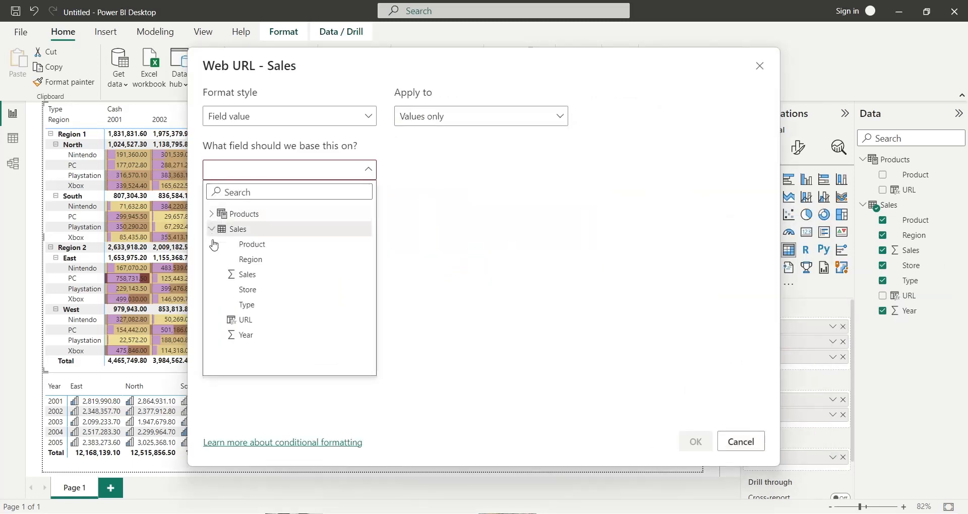
{"action": "left_click", "coordinate": [245, 319]}
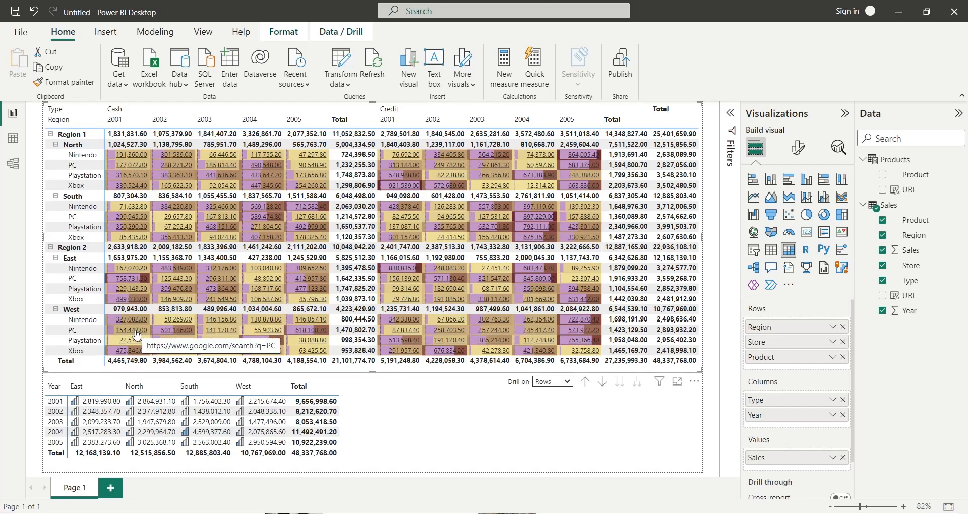
{"action": "mouse_move", "coordinate": [127, 341]}
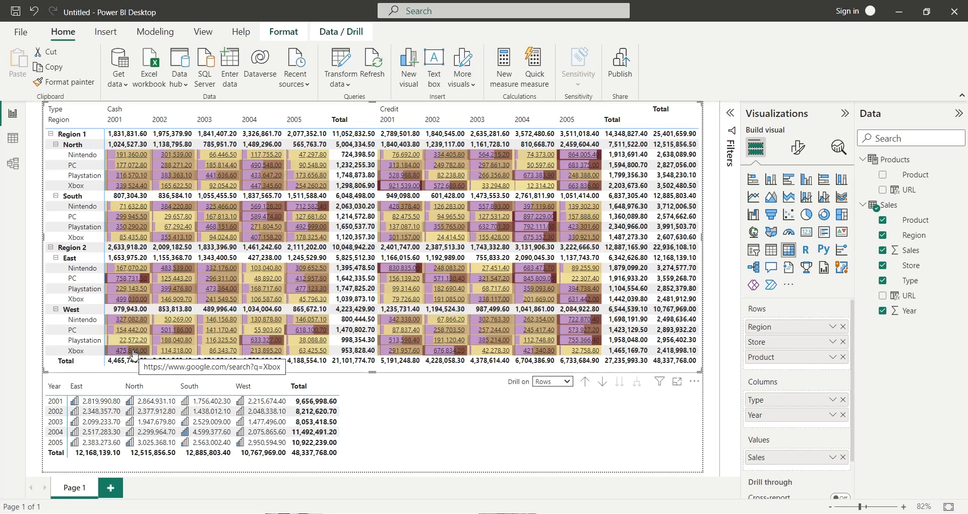
{"action": "mouse_move", "coordinate": [130, 159]}
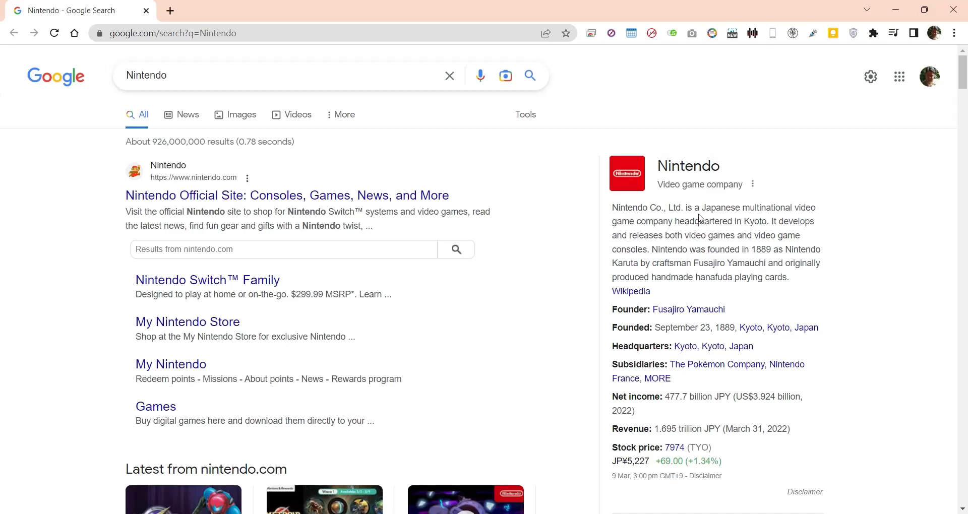
{"action": "mouse_move", "coordinate": [699, 218]}
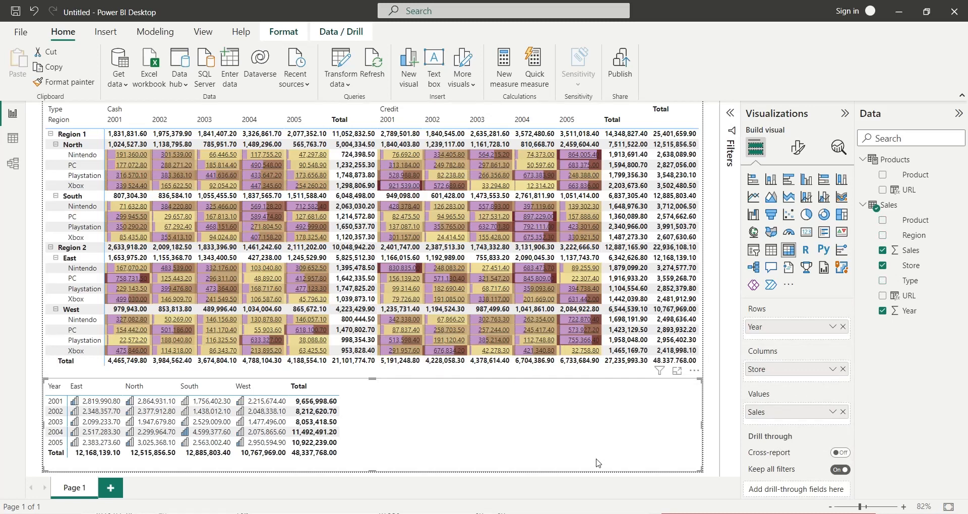
{"action": "mouse_move", "coordinate": [825, 432]}
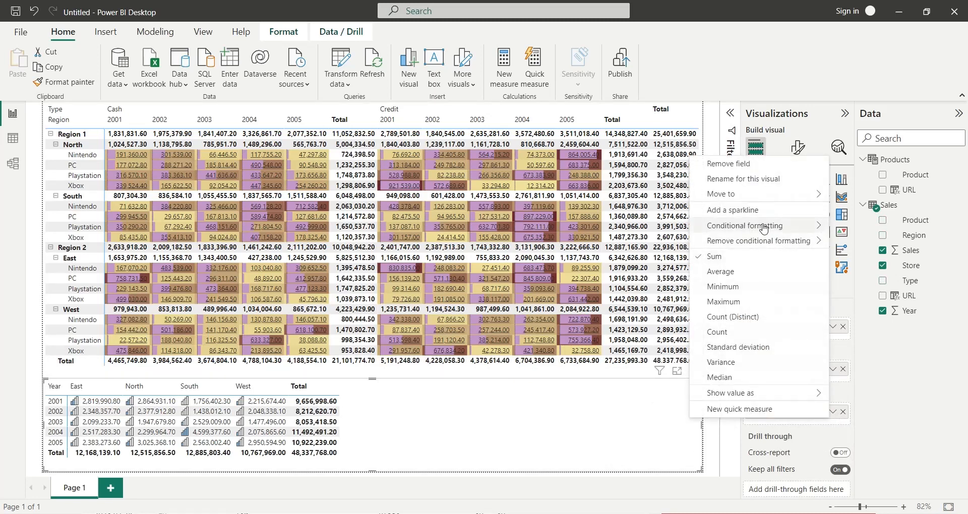
{"action": "mouse_move", "coordinate": [734, 210]}
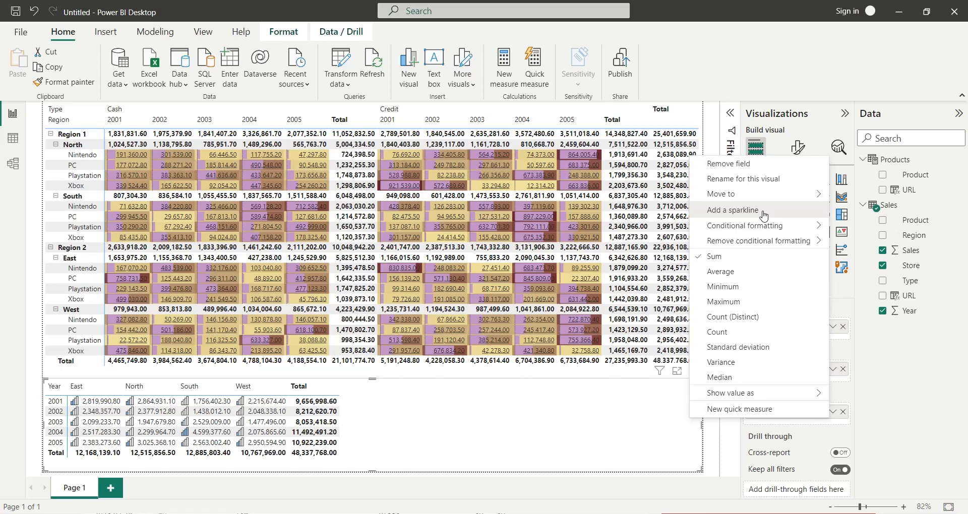
Step: Add a Sales sparkline with Product on the X-axis
{"action": "left_click", "coordinate": [734, 210]}
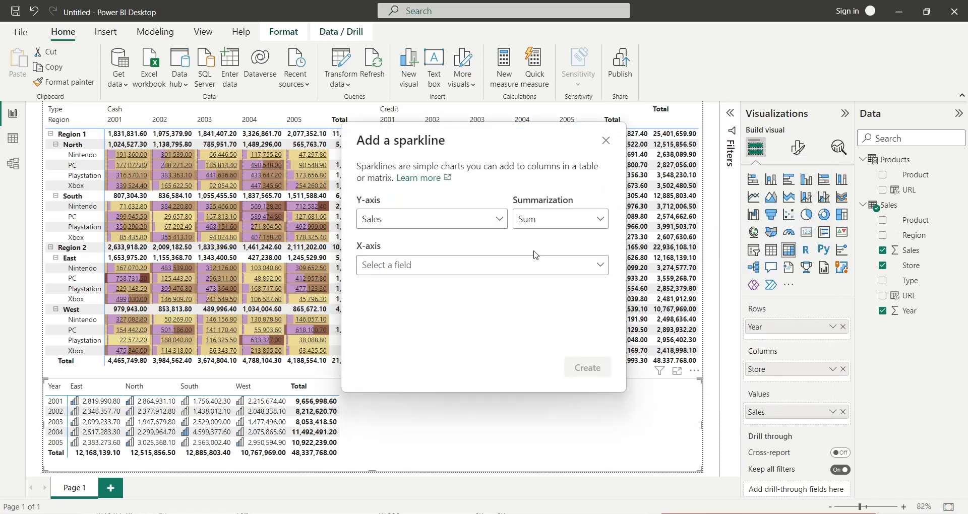
{"action": "left_click", "coordinate": [478, 265]}
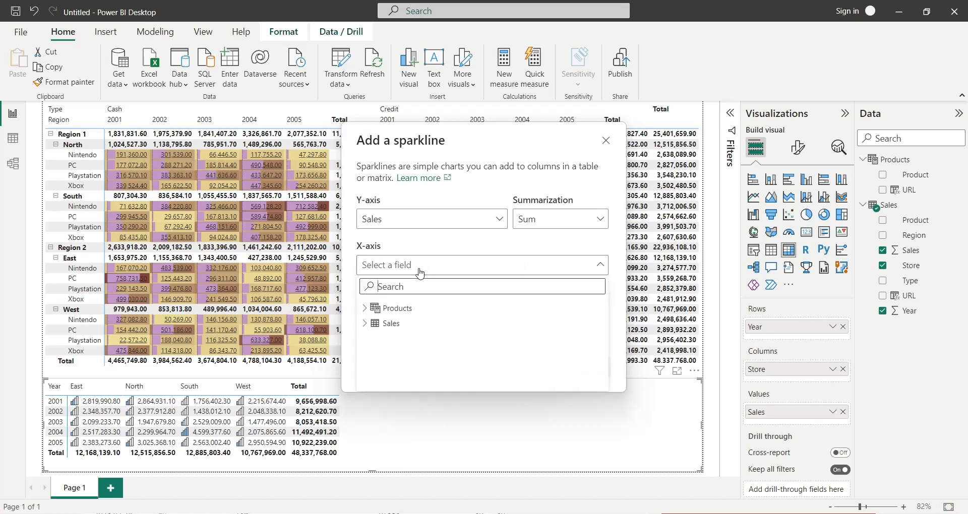
{"action": "left_click", "coordinate": [390, 324]}
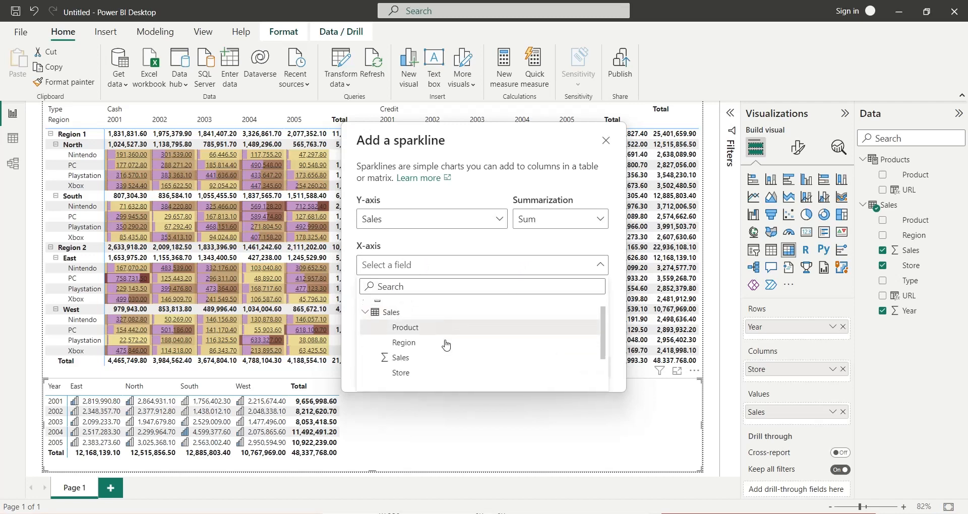
{"action": "scroll", "scroll_direction": "down", "scroll_amount": 3}
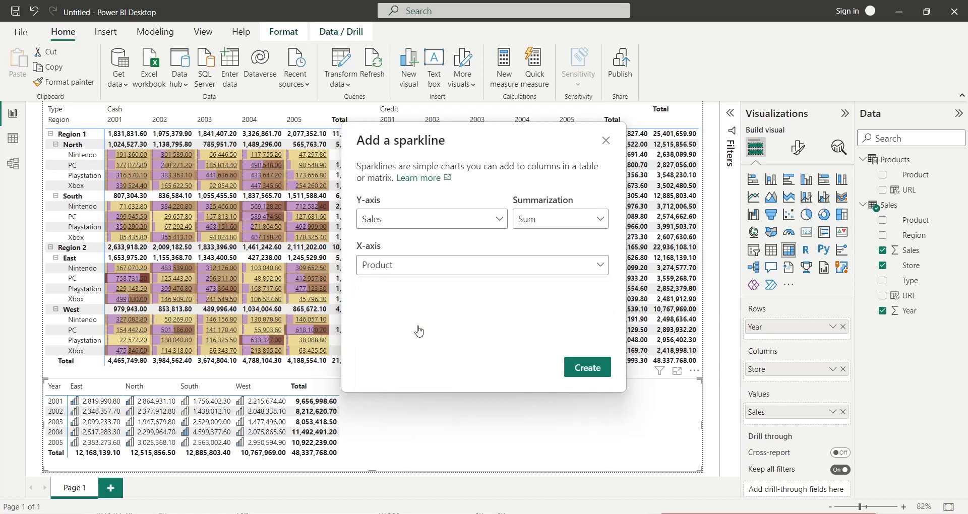
{"action": "left_click", "coordinate": [586, 368]}
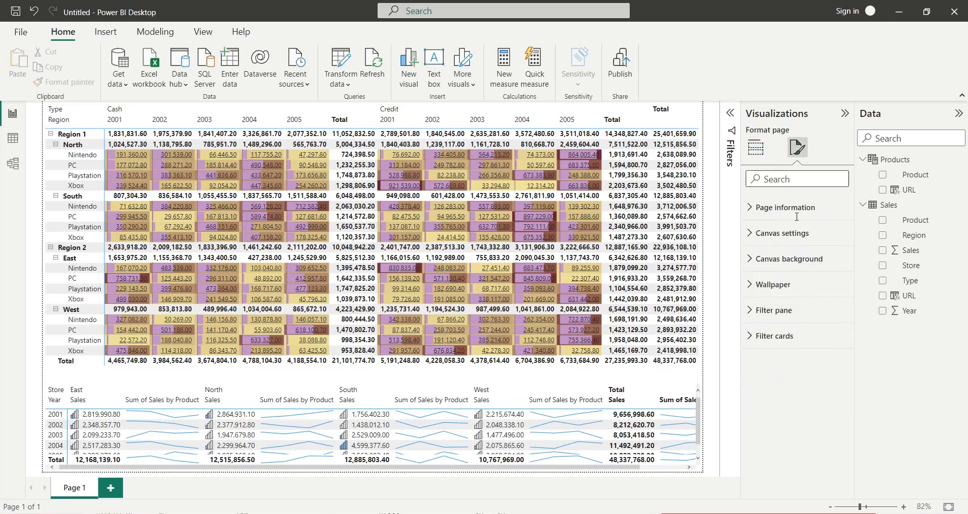
{"action": "mouse_move", "coordinate": [691, 431]}
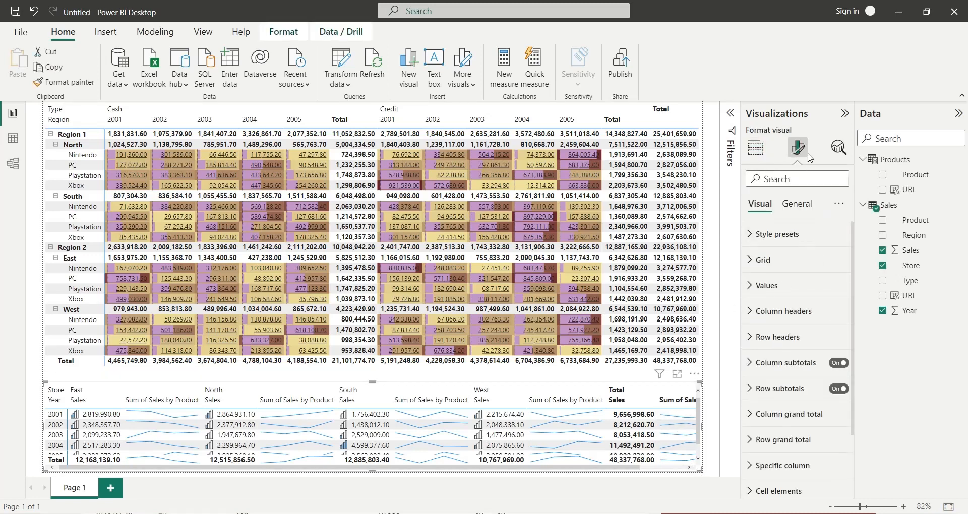
Step: Lower the Values font size from 10 to 9
{"action": "left_click", "coordinate": [768, 285]}
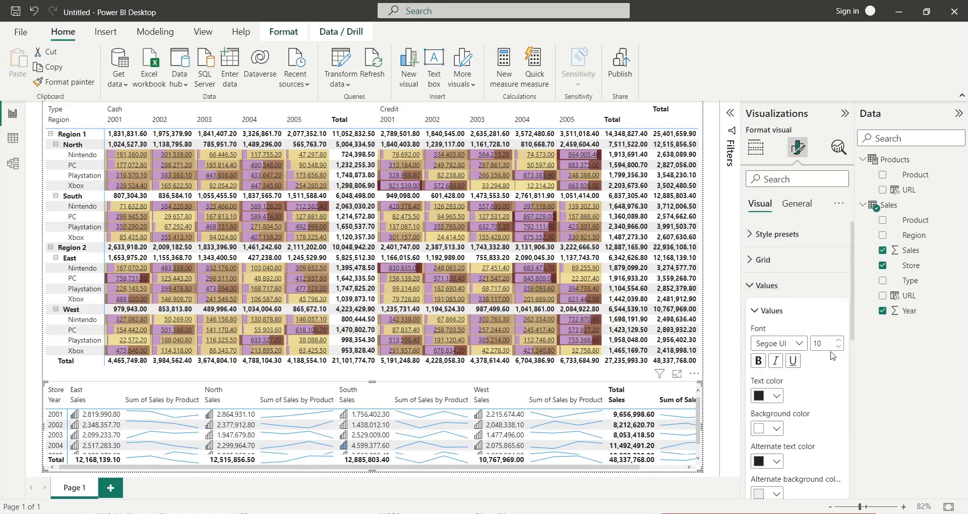
{"action": "left_click", "coordinate": [836, 347]}
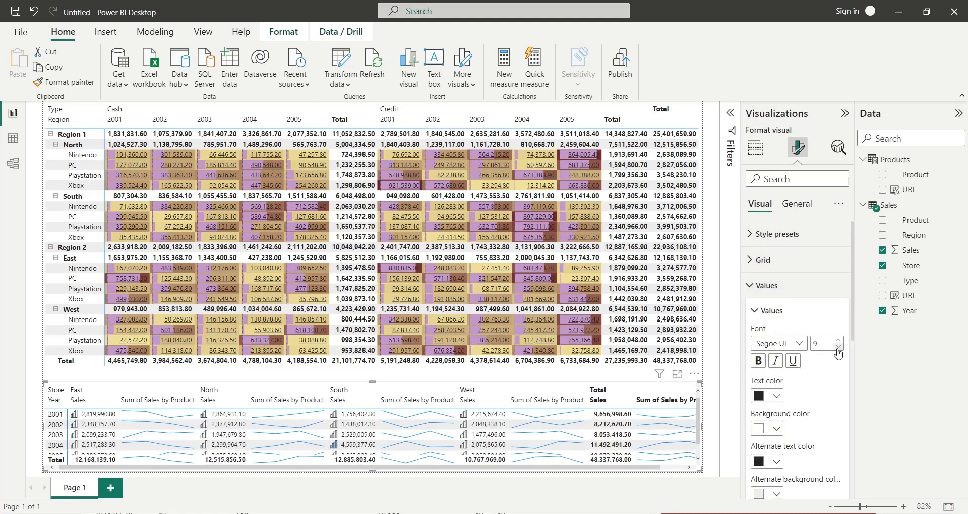
{"action": "mouse_move", "coordinate": [780, 297]}
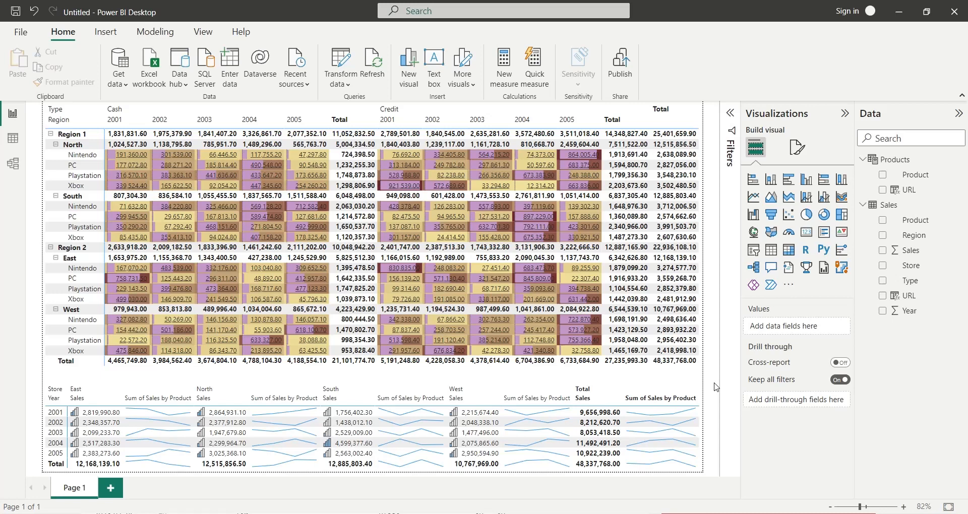
{"action": "mouse_move", "coordinate": [92, 464]}
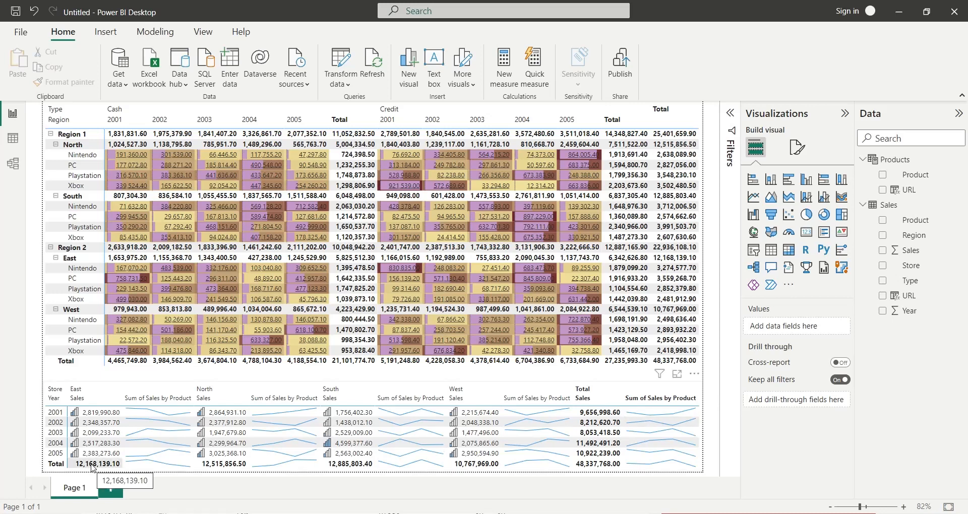